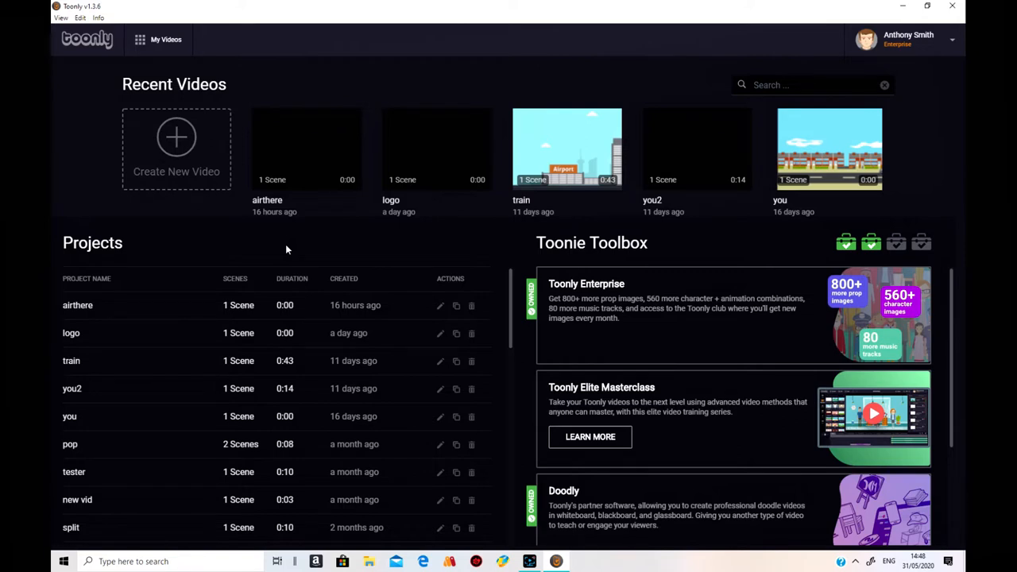
Create a new Toonly video named Part3.
click(176, 147)
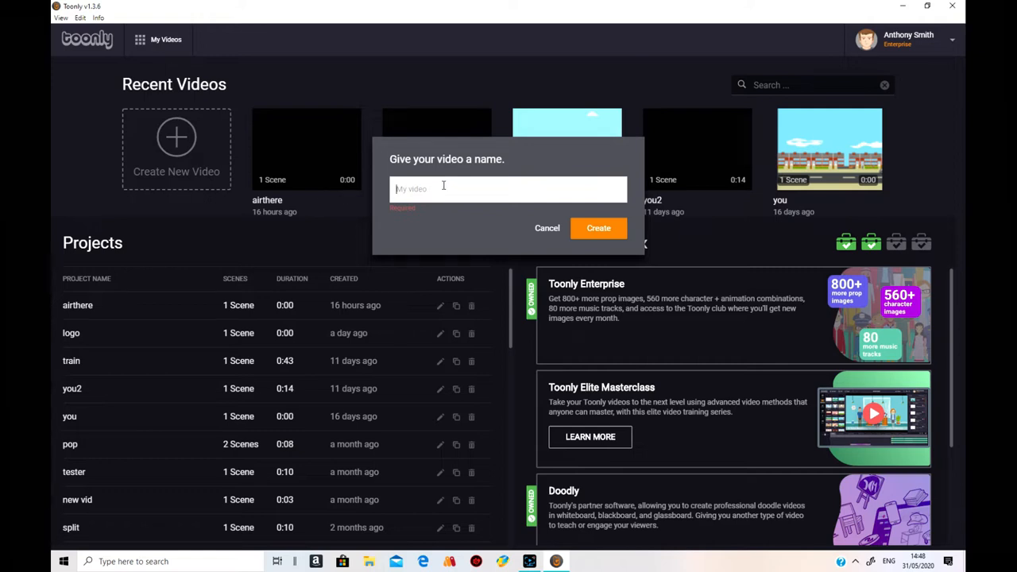
text(p)
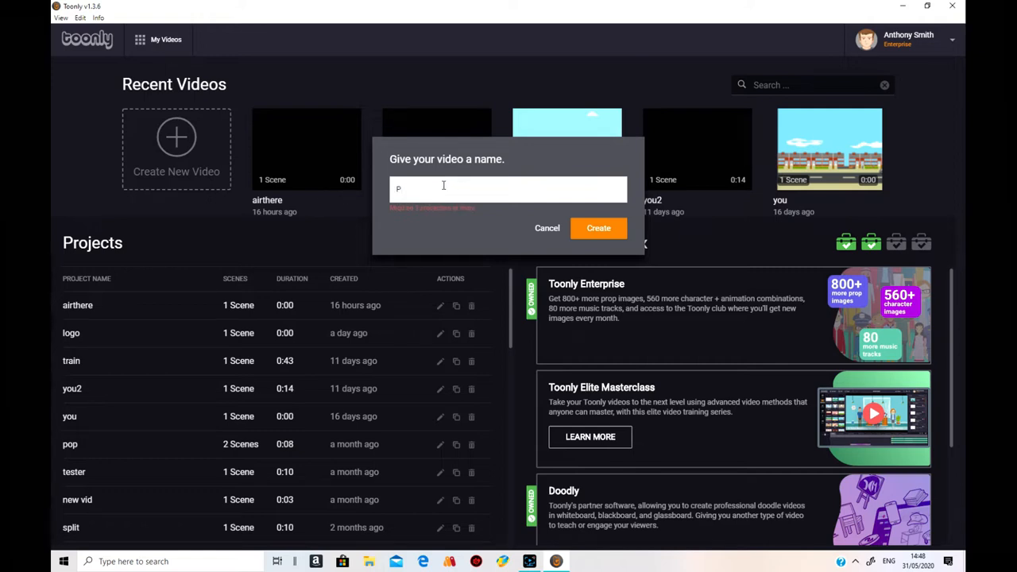
text(art3)
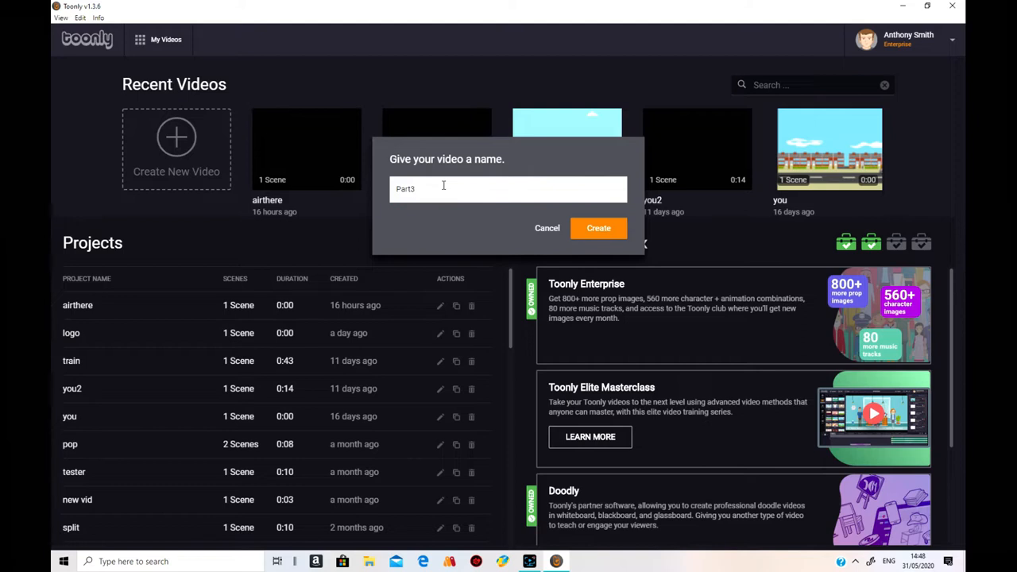
click(599, 228)
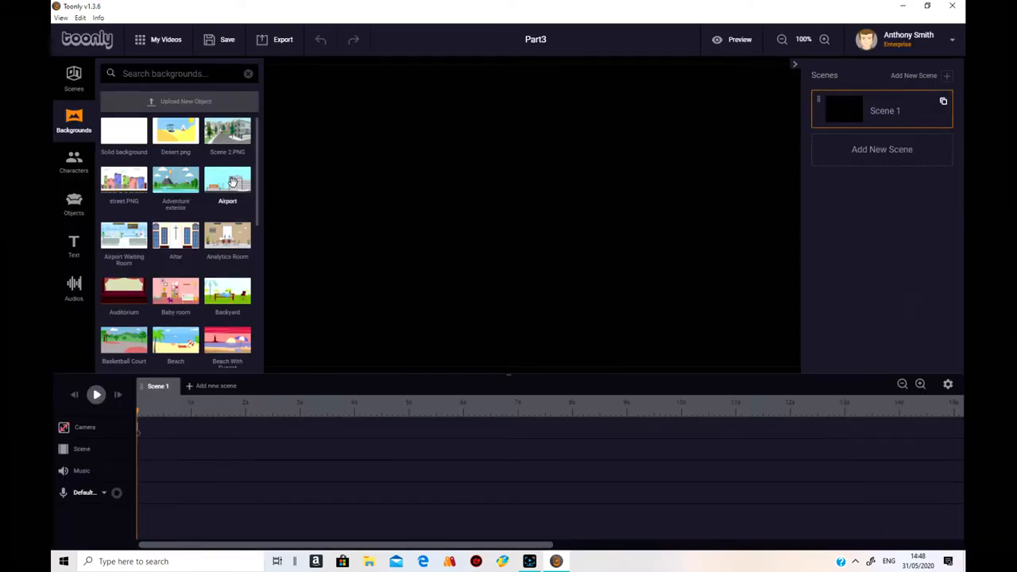
Add newscene.png from the Objects library (search 'new') and enlarge it across the canvas.
click(73, 205)
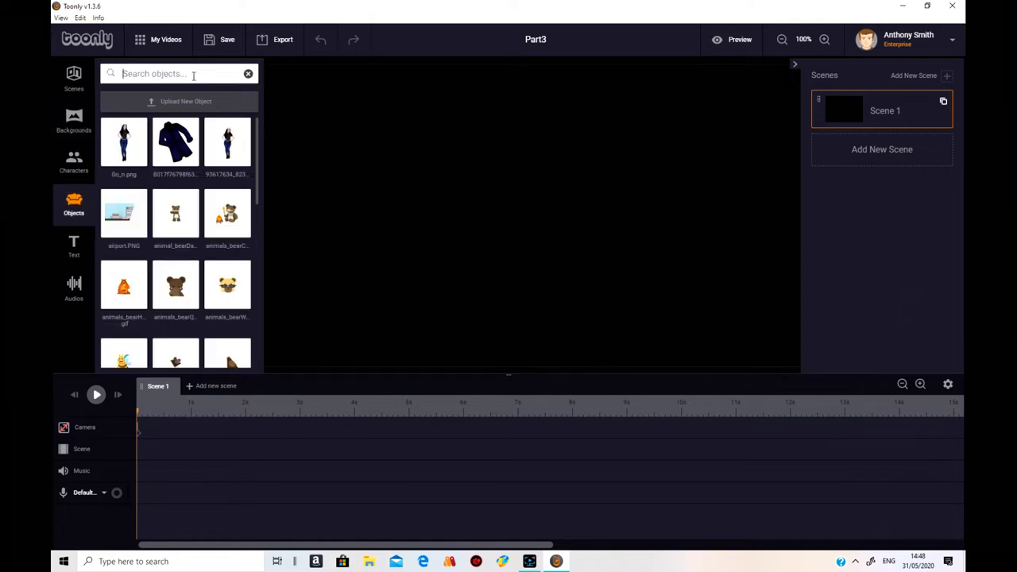
text(n)
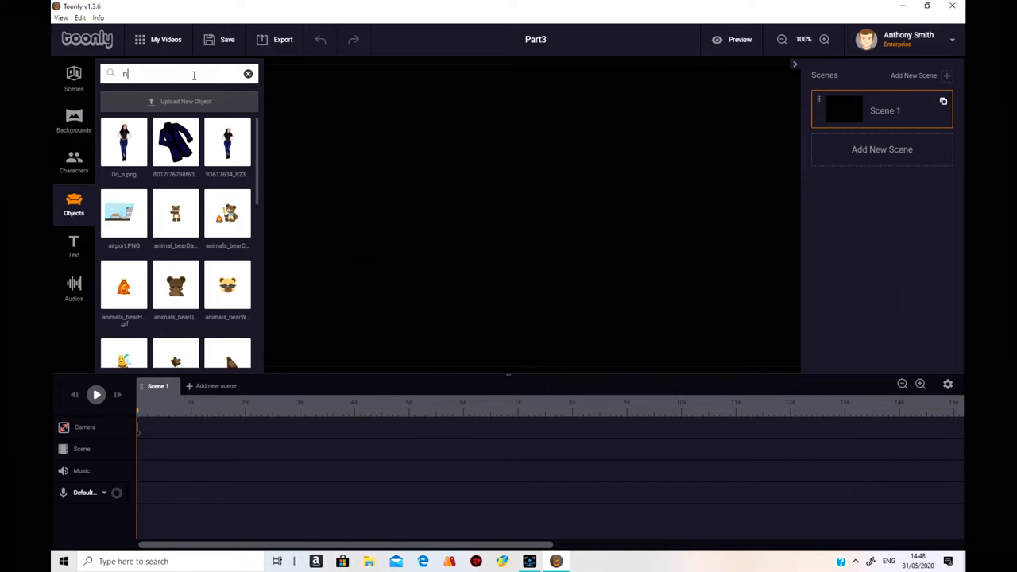
text(ew)
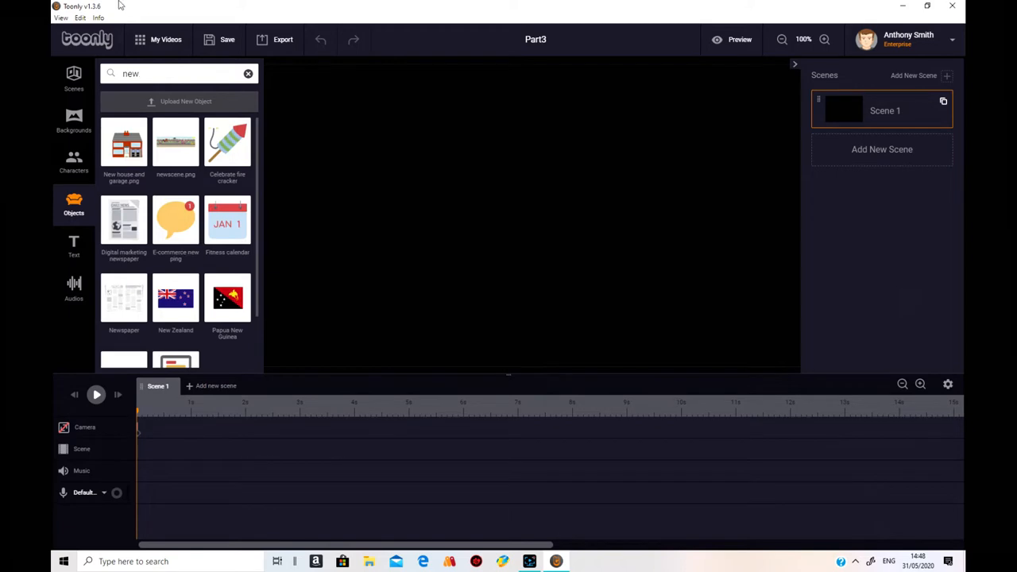
mouse_move(189, 108)
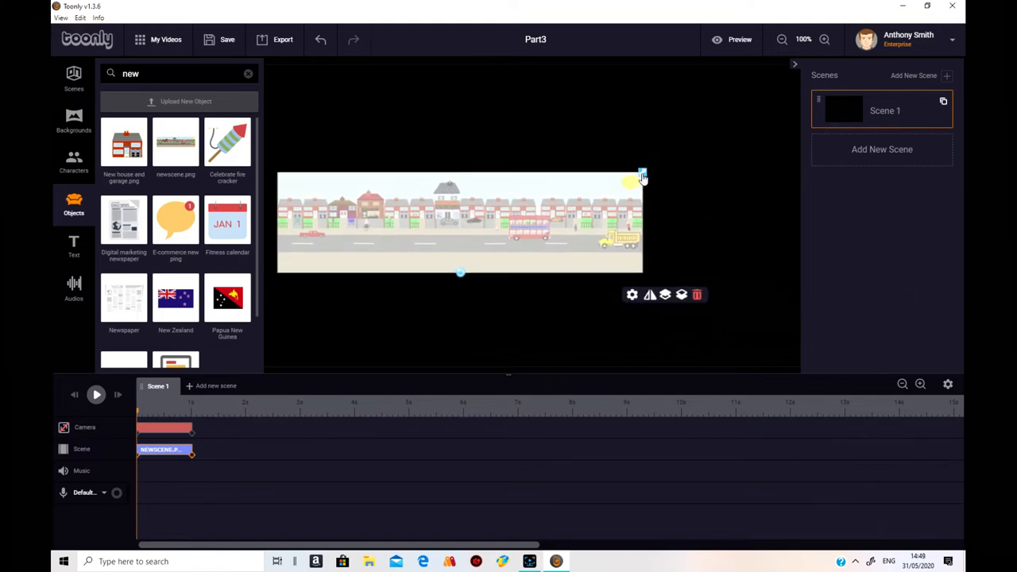
drag(642, 177, 771, 149)
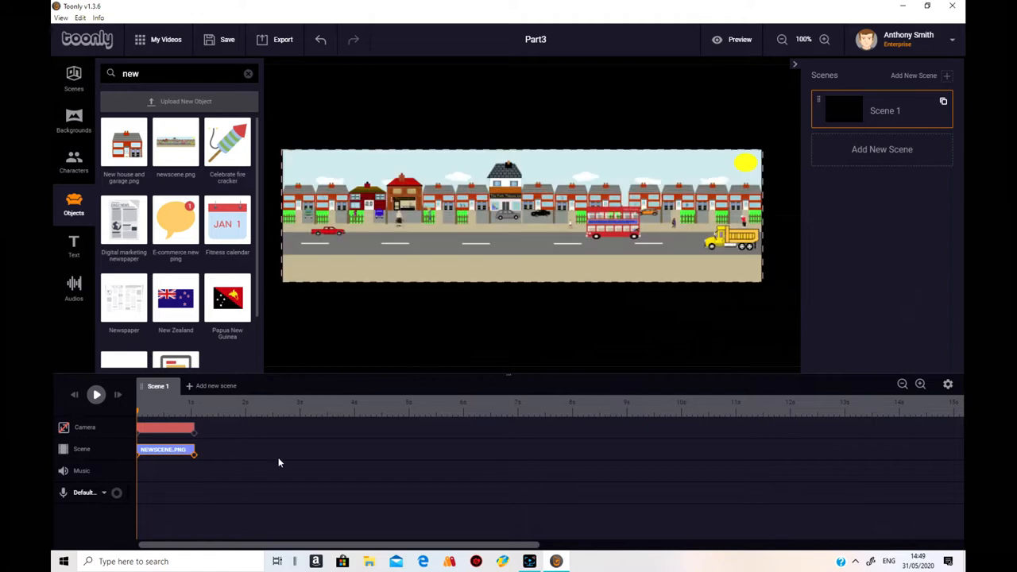
Extend the street image to about 12 seconds and save its Instant in and out effects.
drag(195, 449, 794, 449)
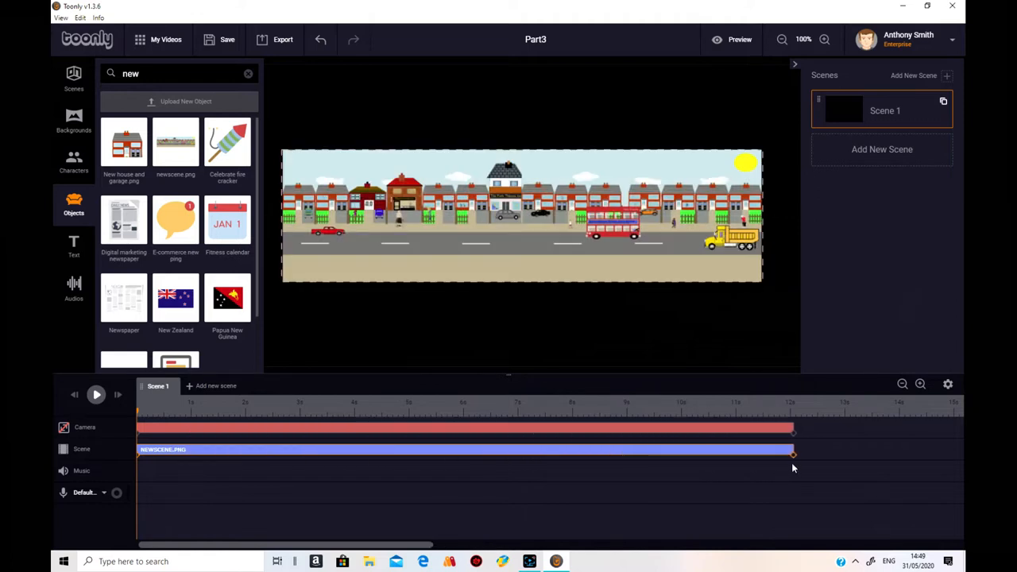
mouse_move(481, 468)
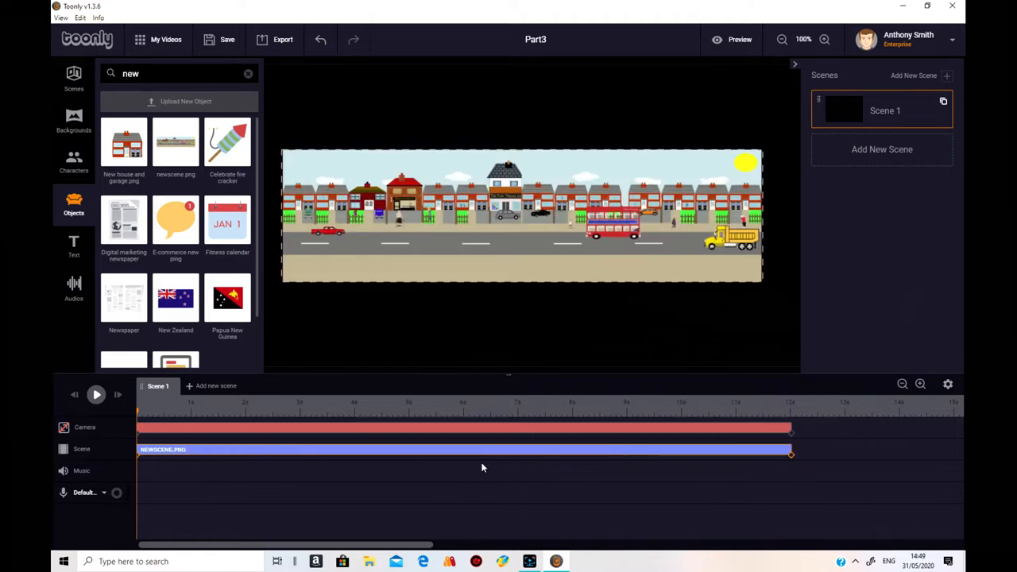
click(465, 450)
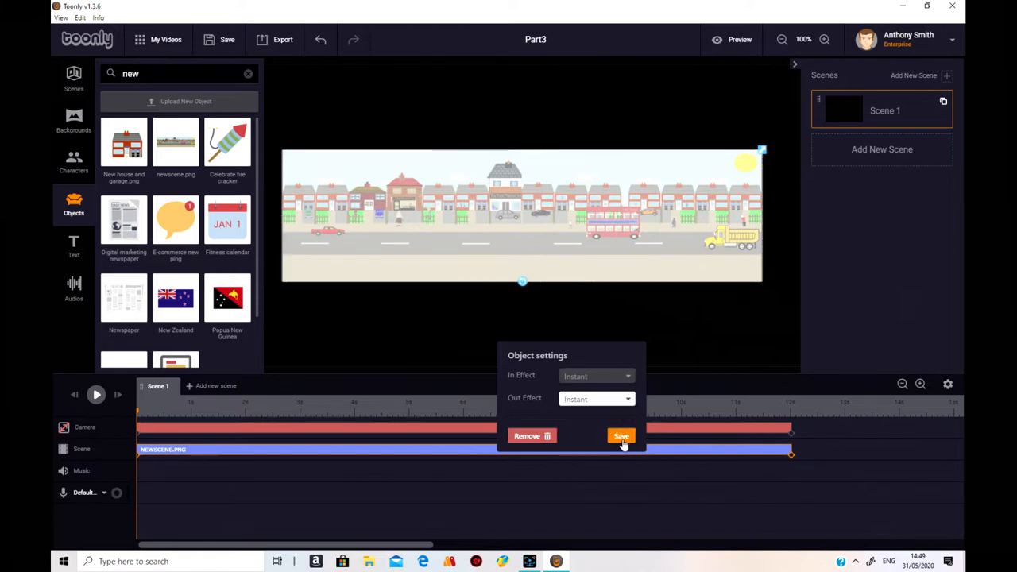
click(622, 436)
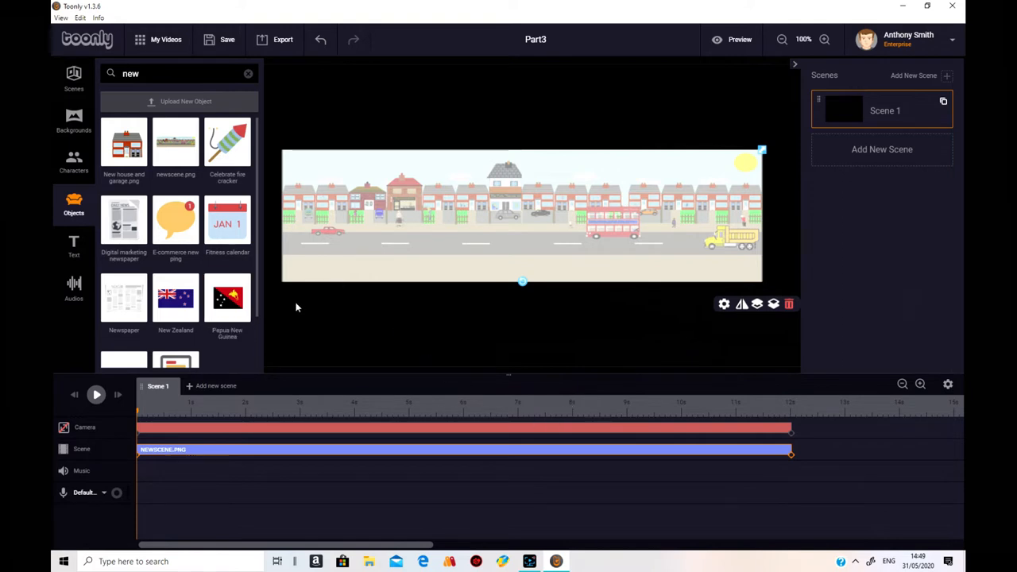
mouse_move(771, 440)
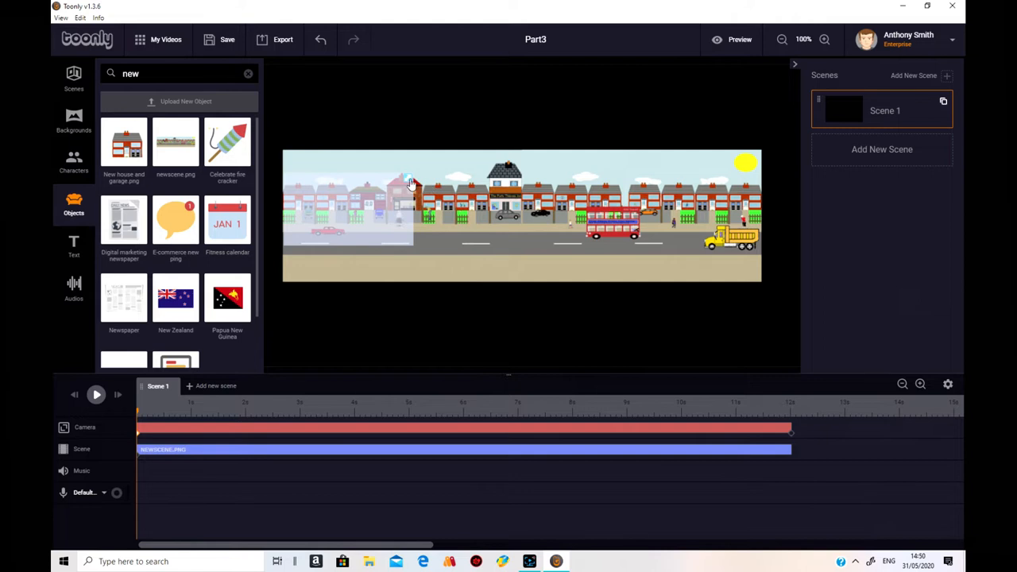
Place the camera's starting frame over the left end of the street, around the red car.
click(350, 207)
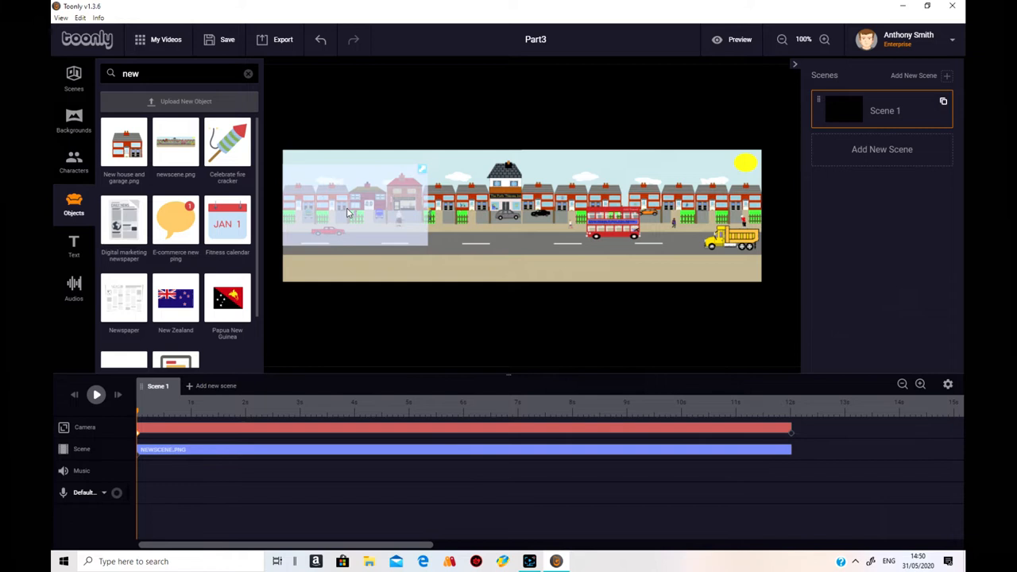
mouse_move(702, 307)
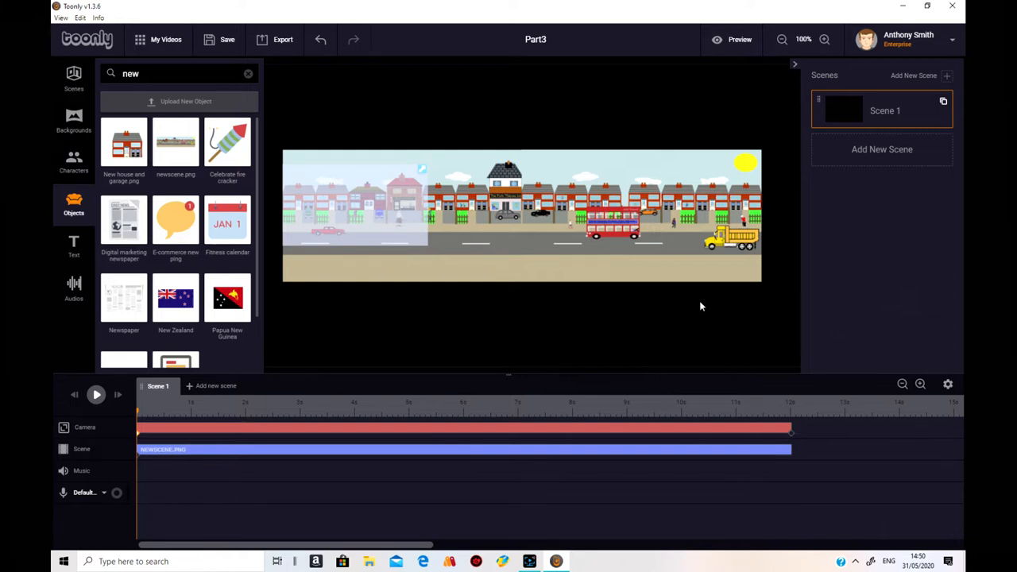
mouse_move(690, 326)
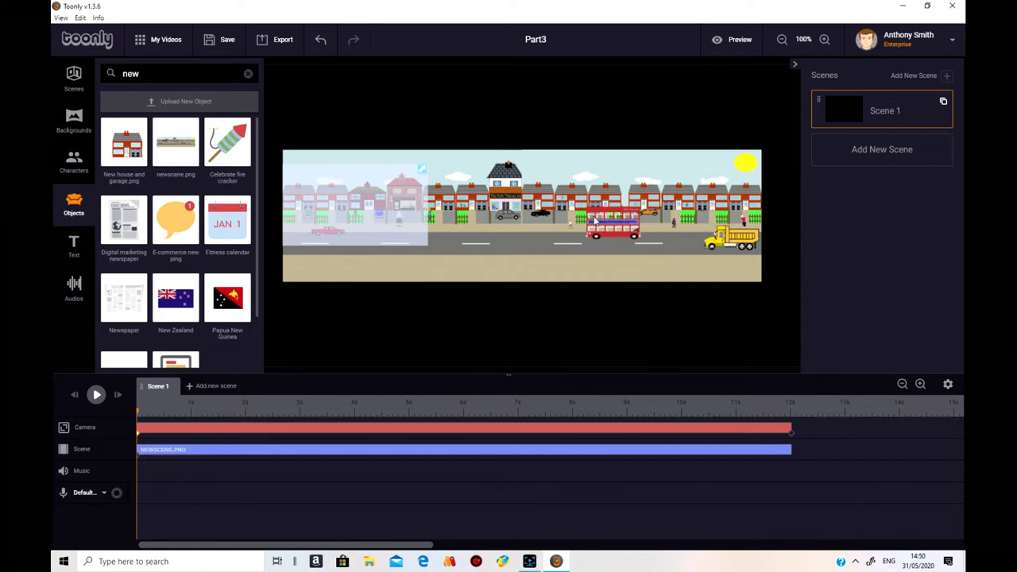
mouse_move(419, 219)
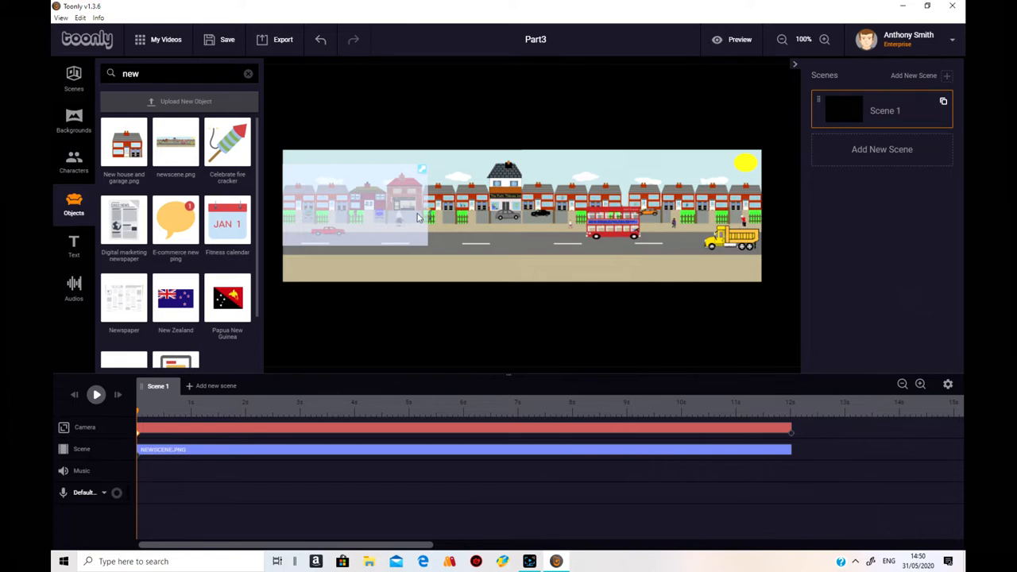
mouse_move(633, 241)
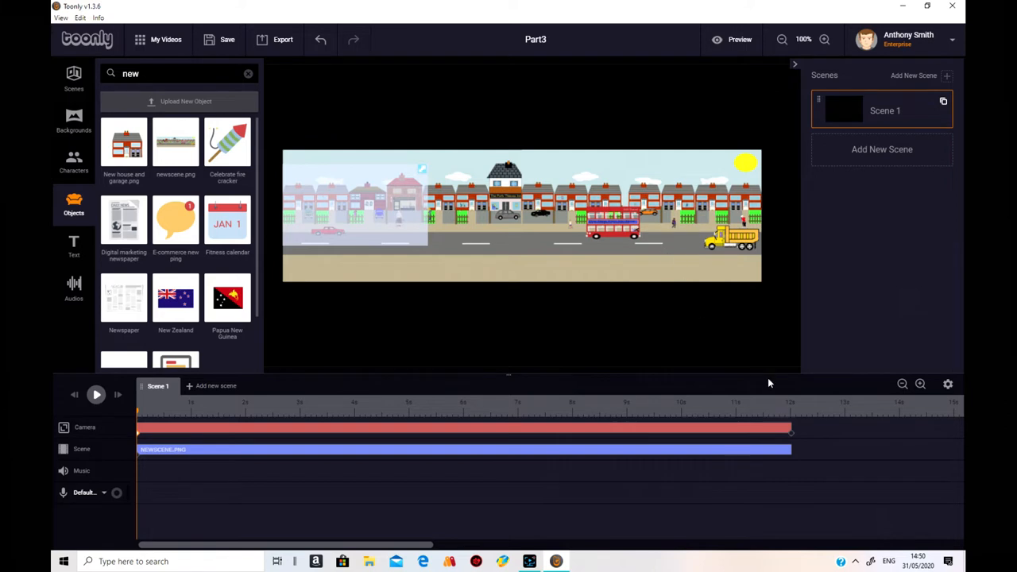
mouse_move(793, 438)
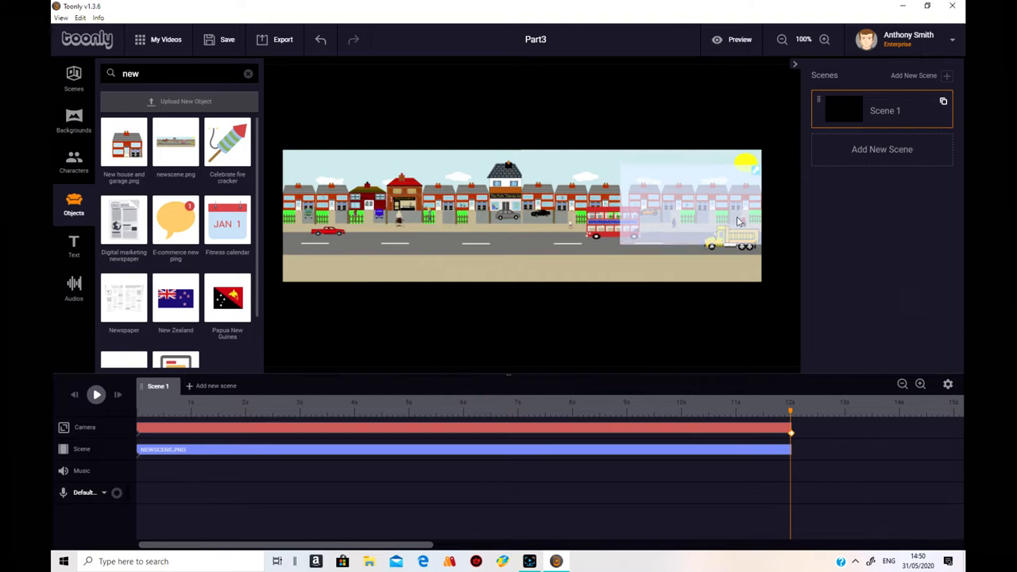
mouse_move(558, 300)
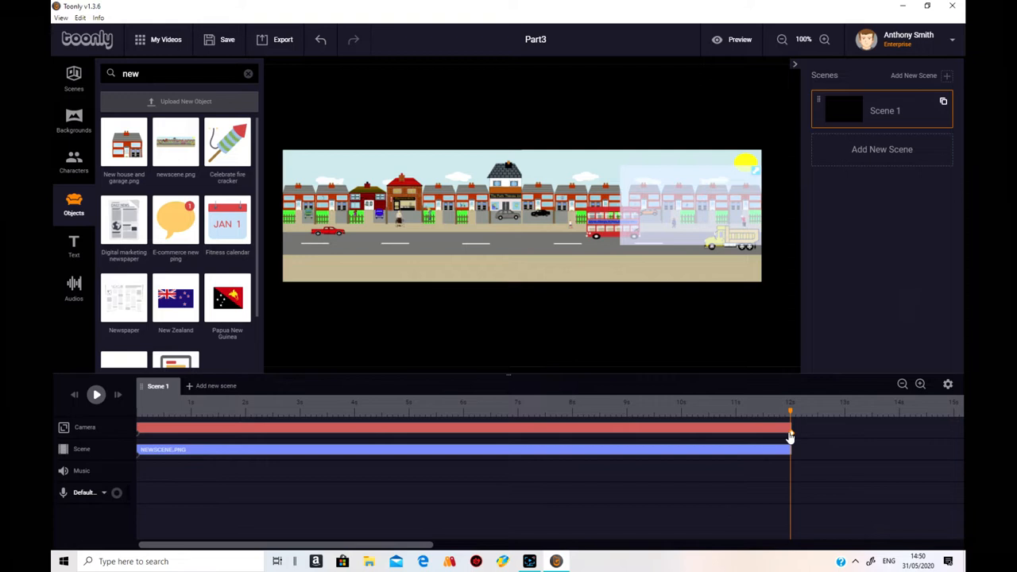
mouse_move(801, 429)
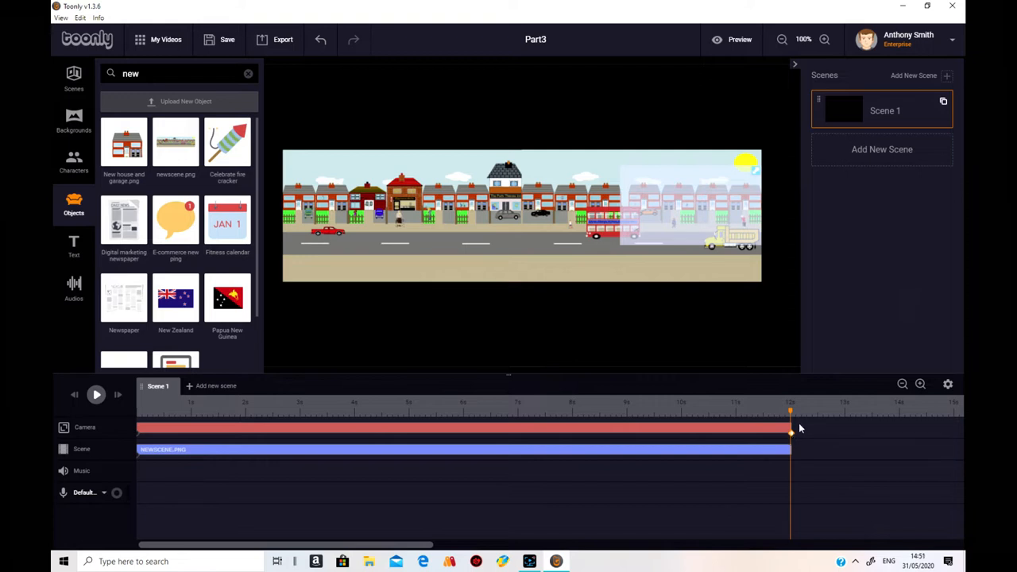
mouse_move(745, 294)
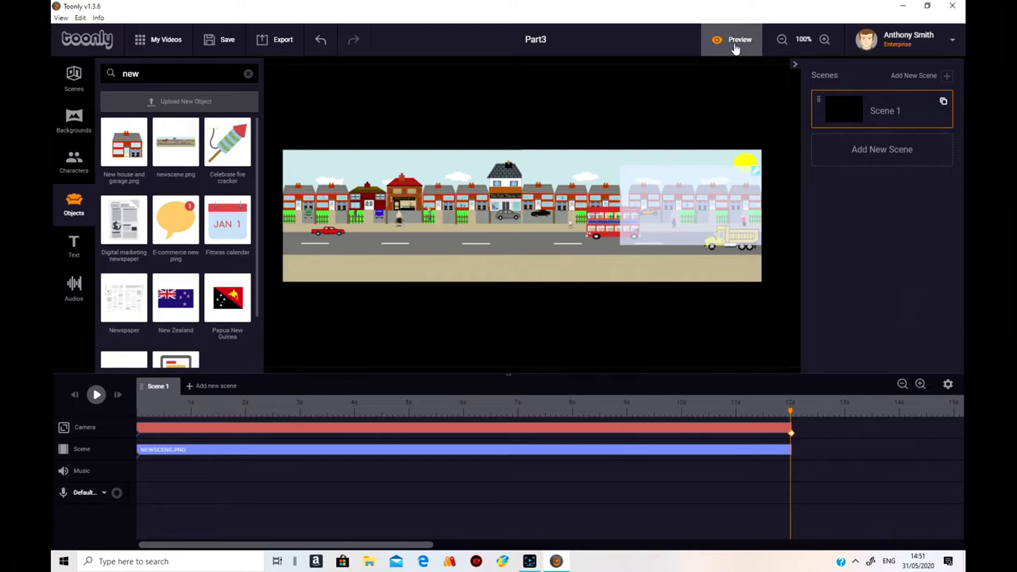
click(739, 39)
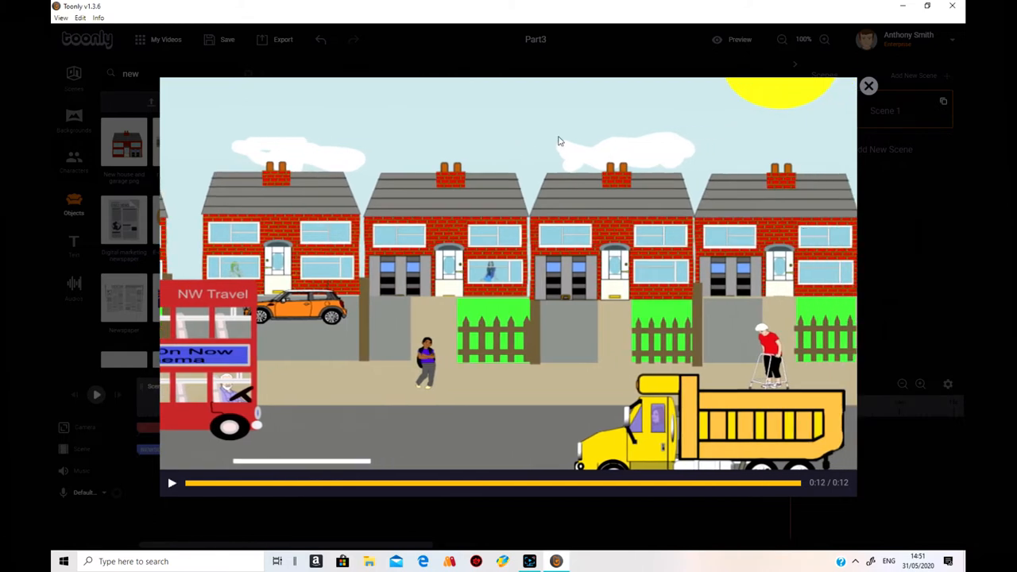
mouse_move(869, 86)
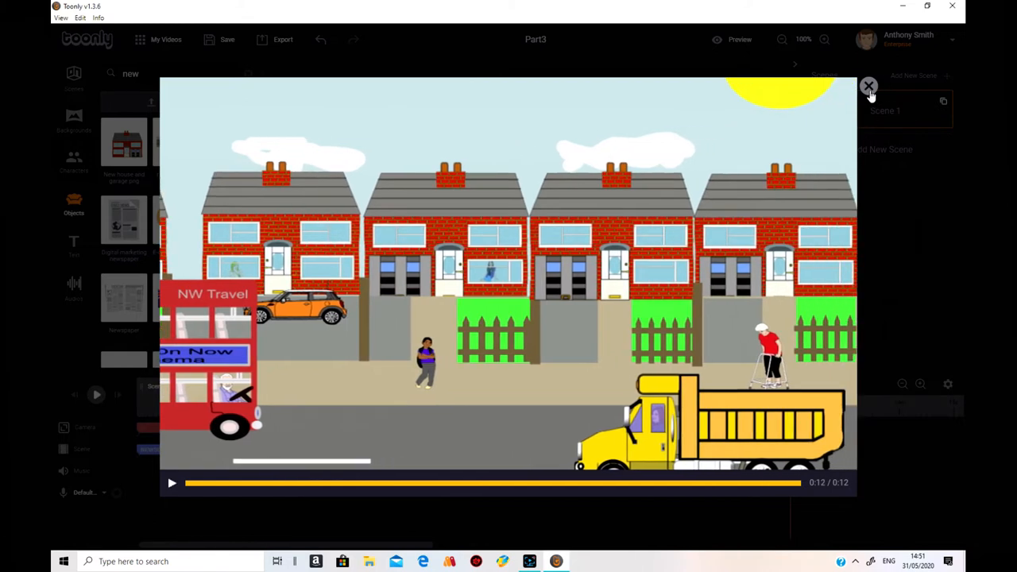
mouse_move(687, 435)
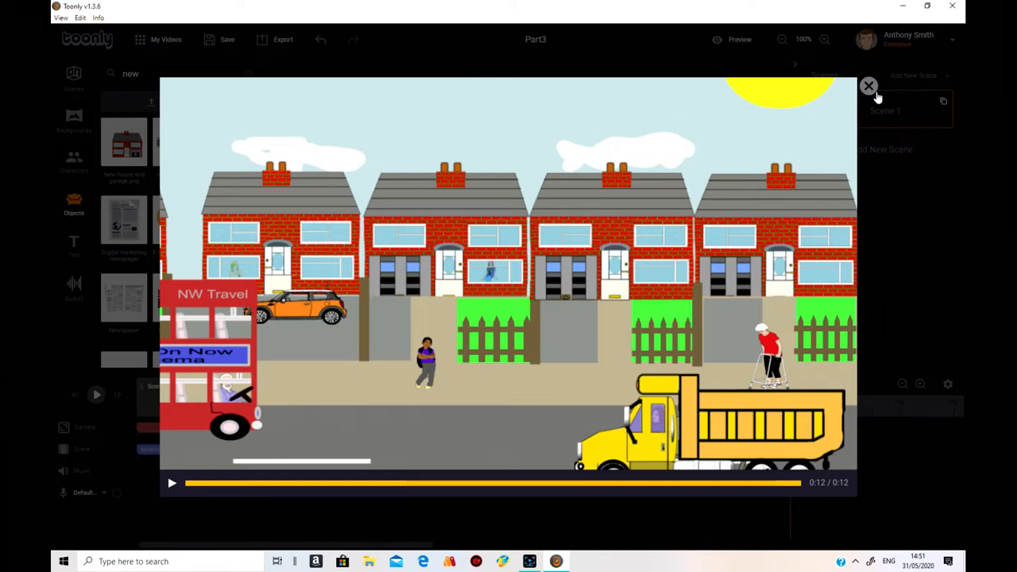
click(868, 85)
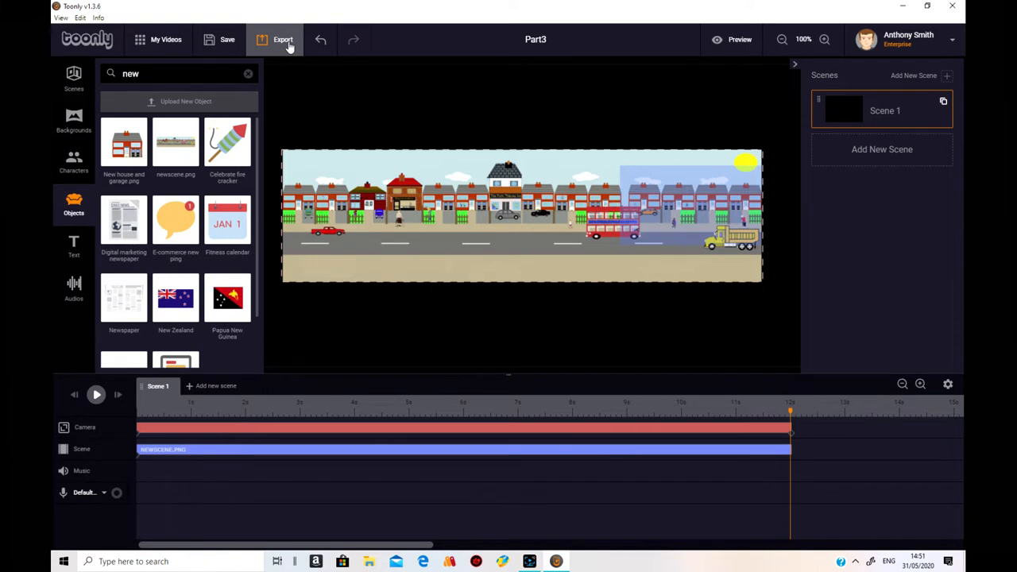
Export the Part3 video as 1080p MP4 and dismiss the success message.
click(283, 39)
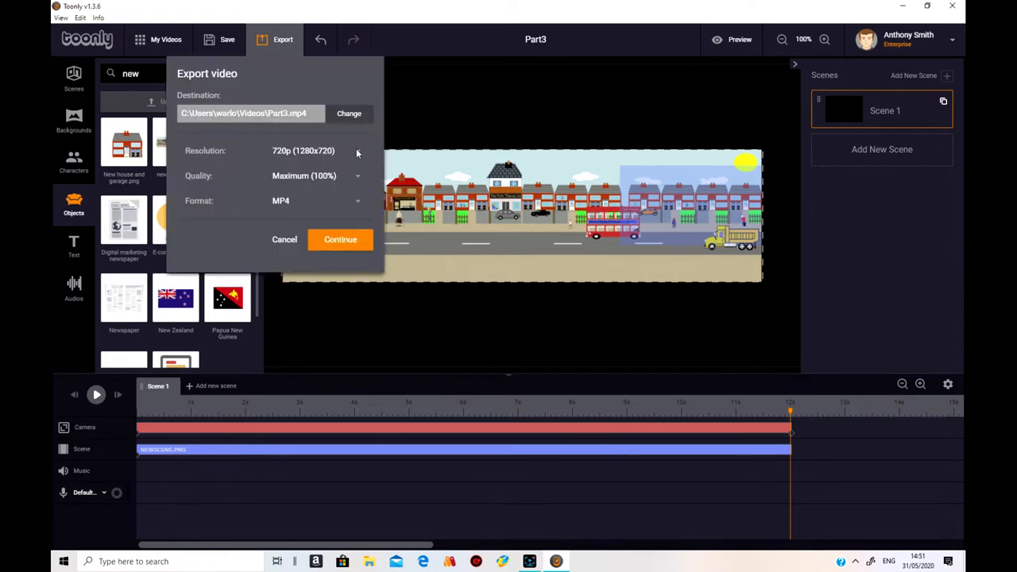
click(315, 150)
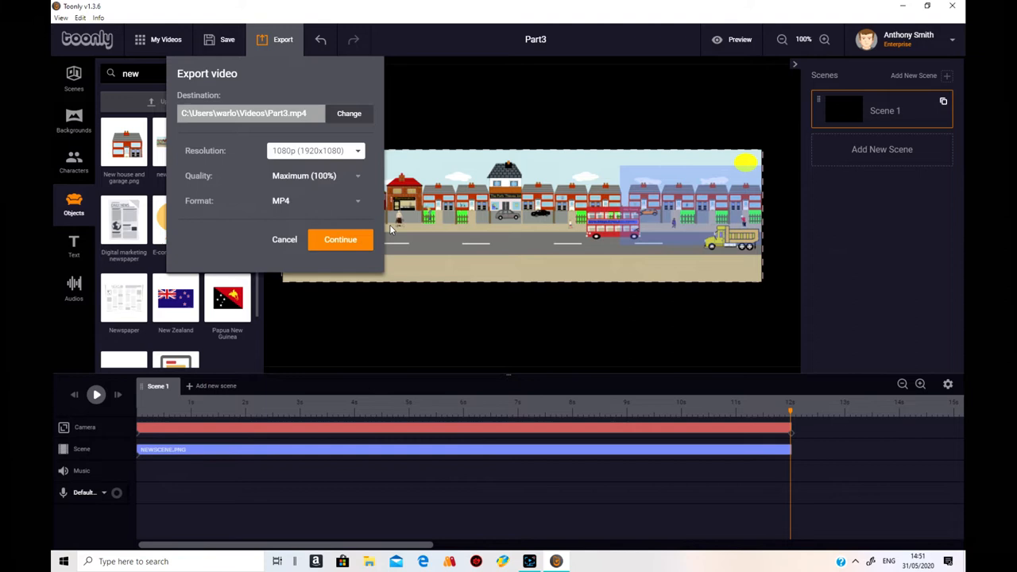
click(340, 239)
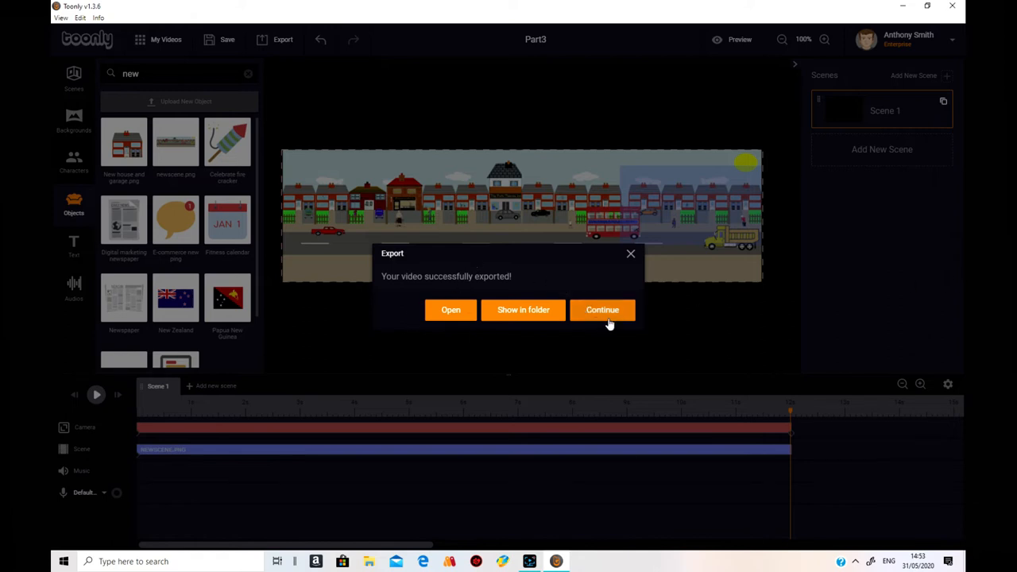
click(602, 310)
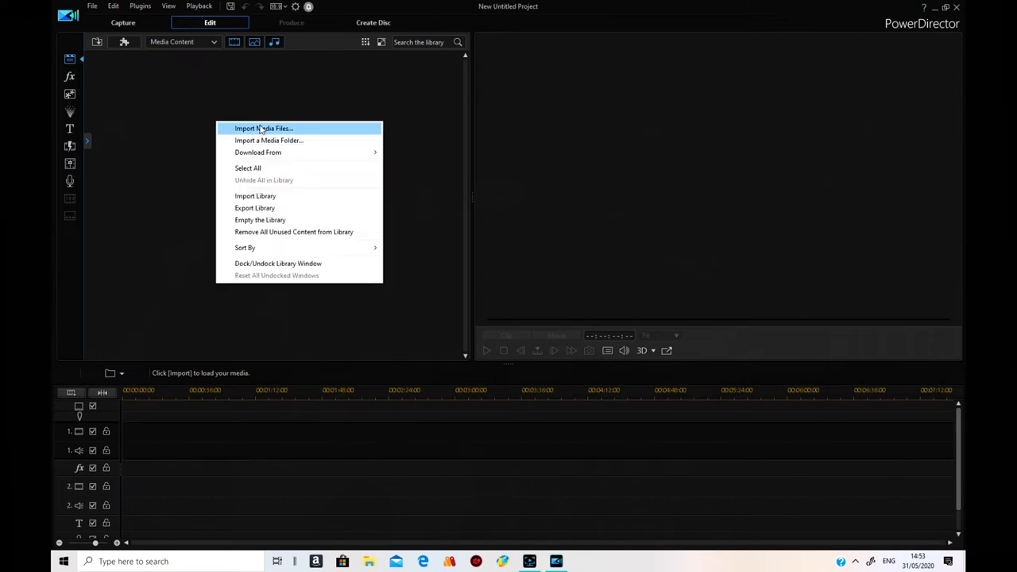
Import the train carriage 3 scene 1 and scene 4 PNGs into the media library.
click(264, 128)
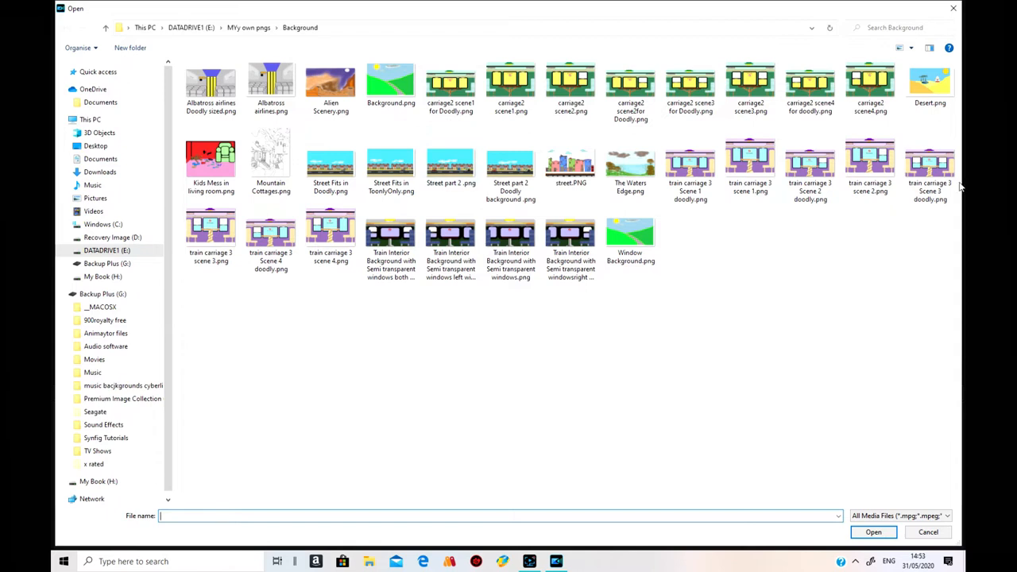
mouse_move(767, 175)
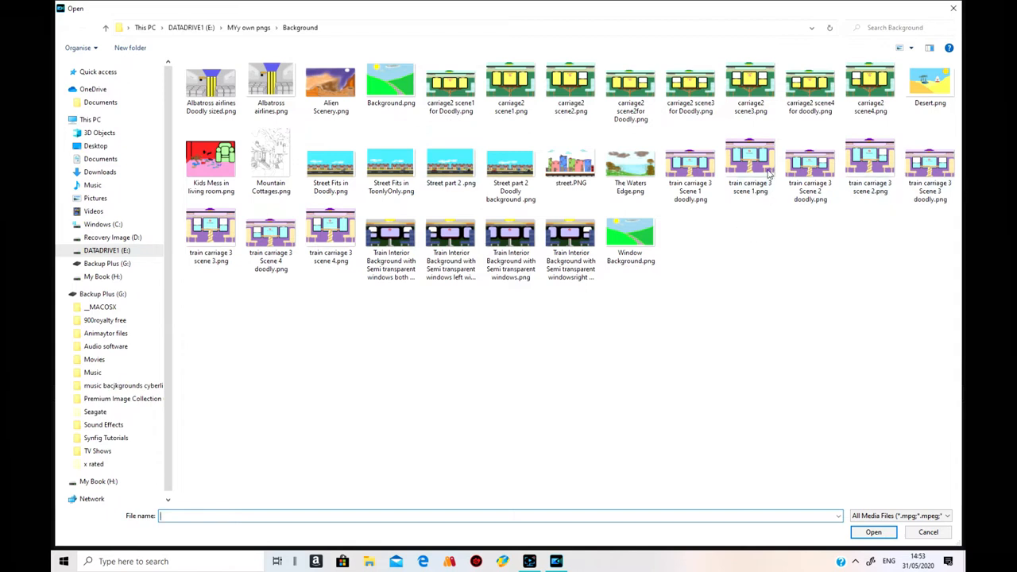
mouse_move(750, 167)
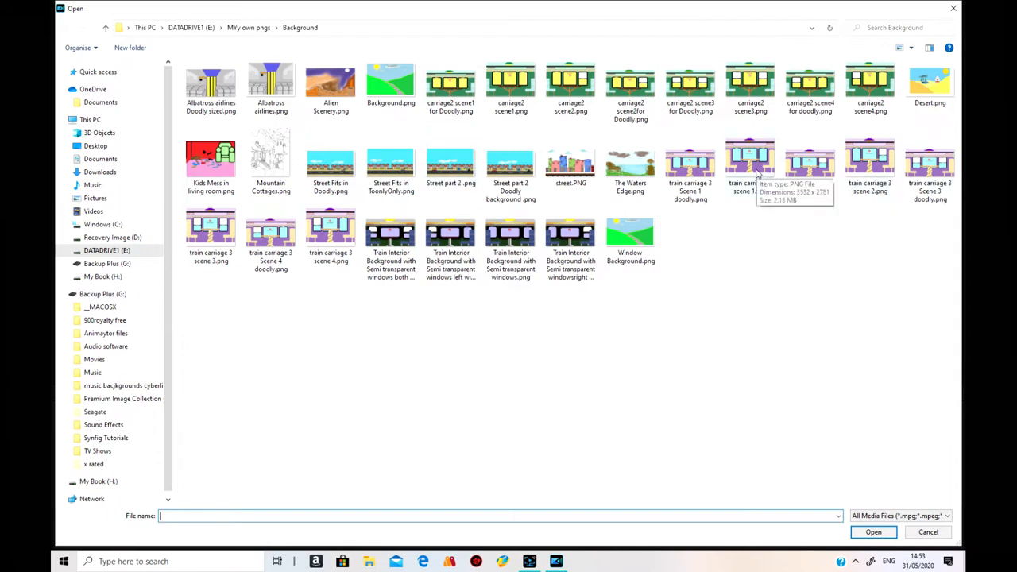
click(749, 163)
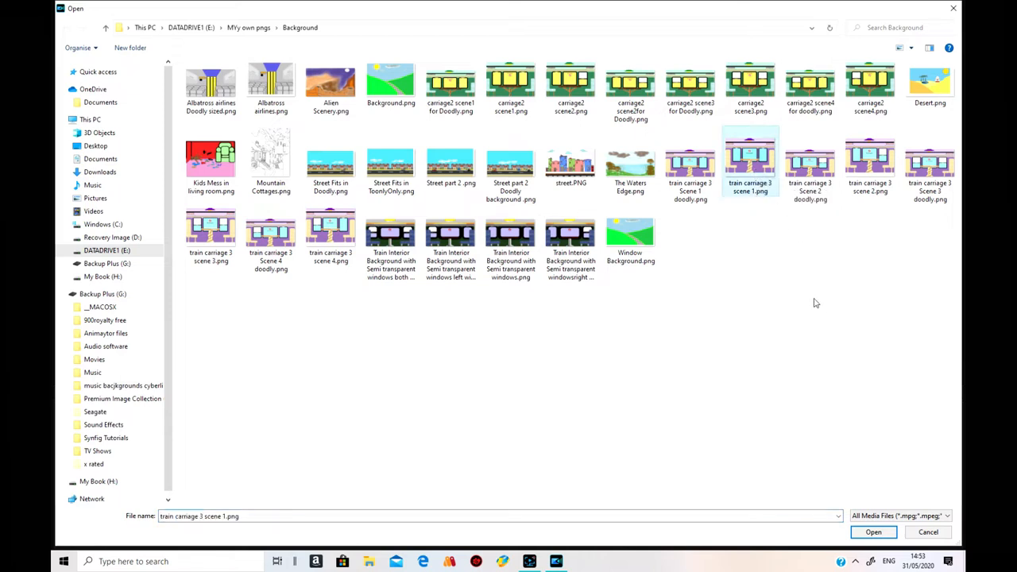
mouse_move(826, 307)
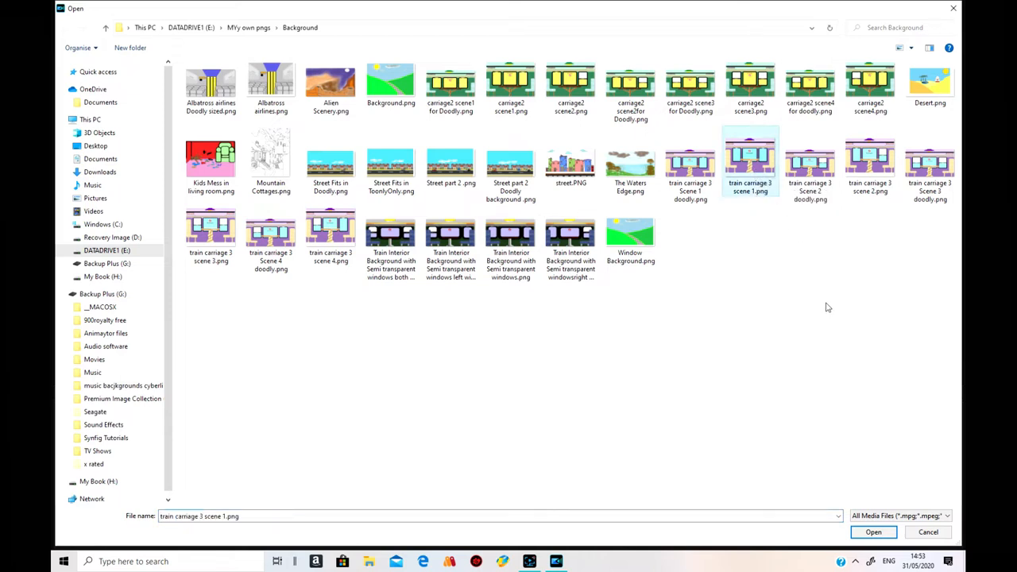
mouse_move(822, 300)
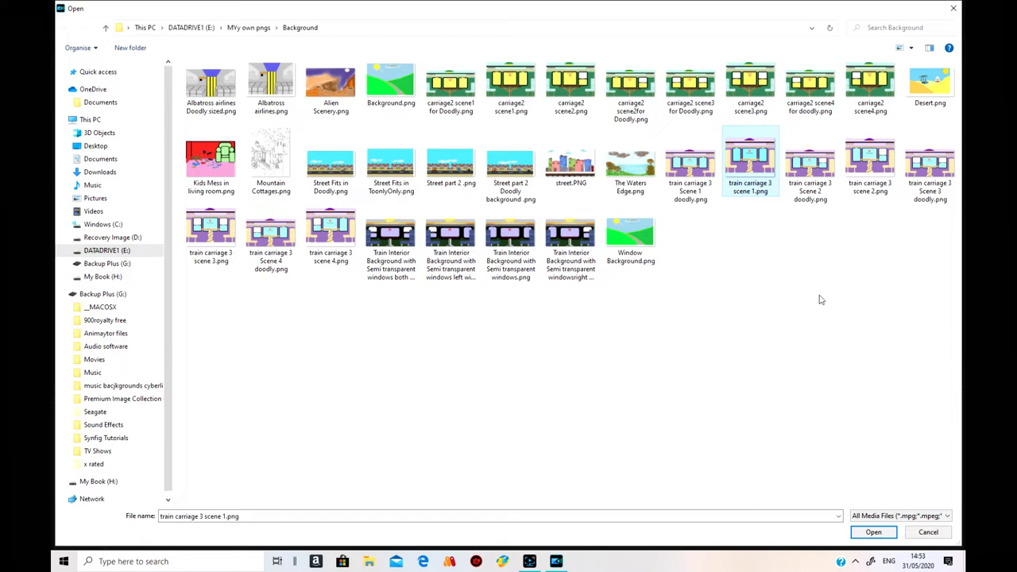
mouse_move(958, 459)
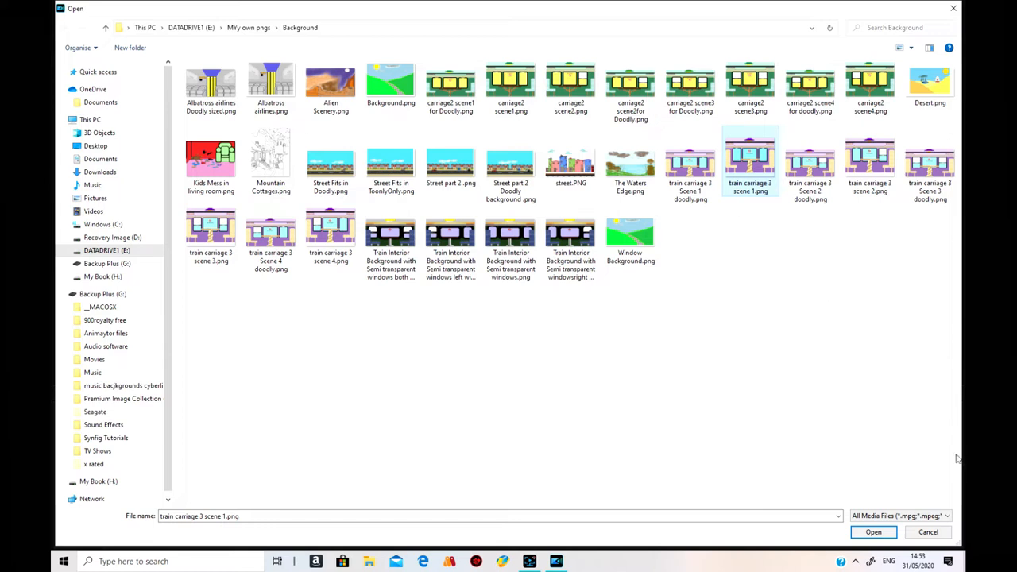
click(873, 532)
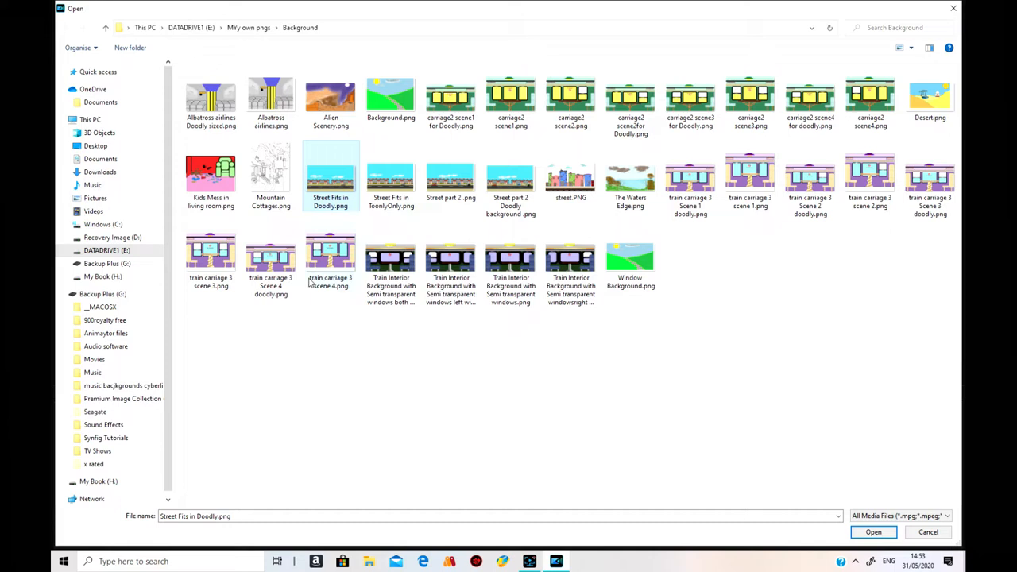
click(330, 253)
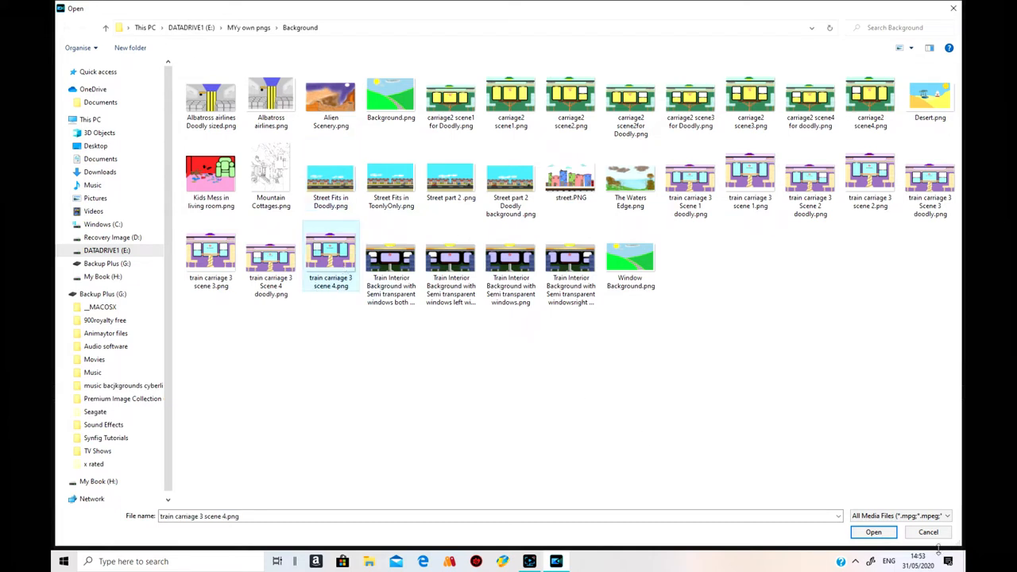
click(873, 532)
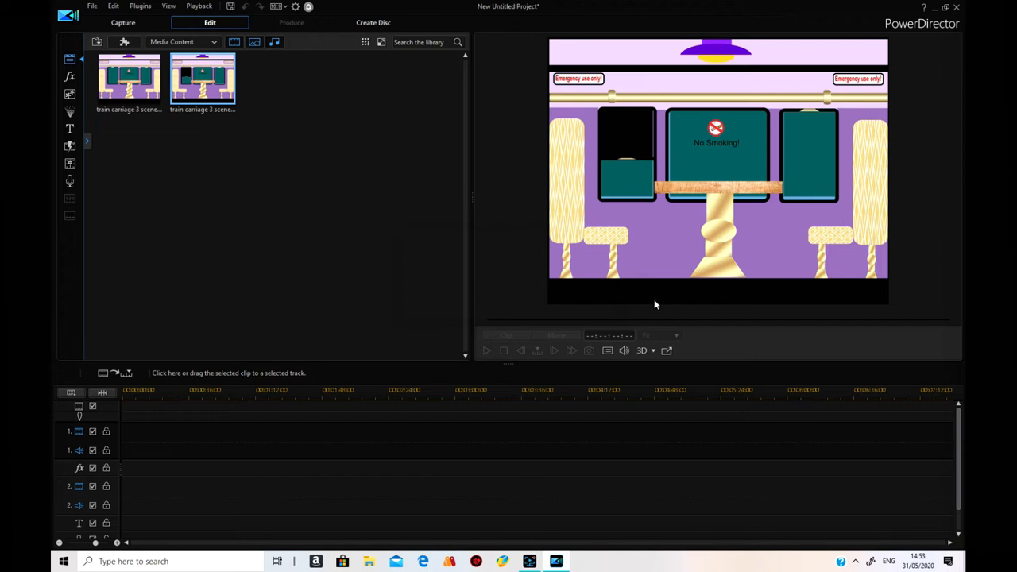
mouse_move(218, 379)
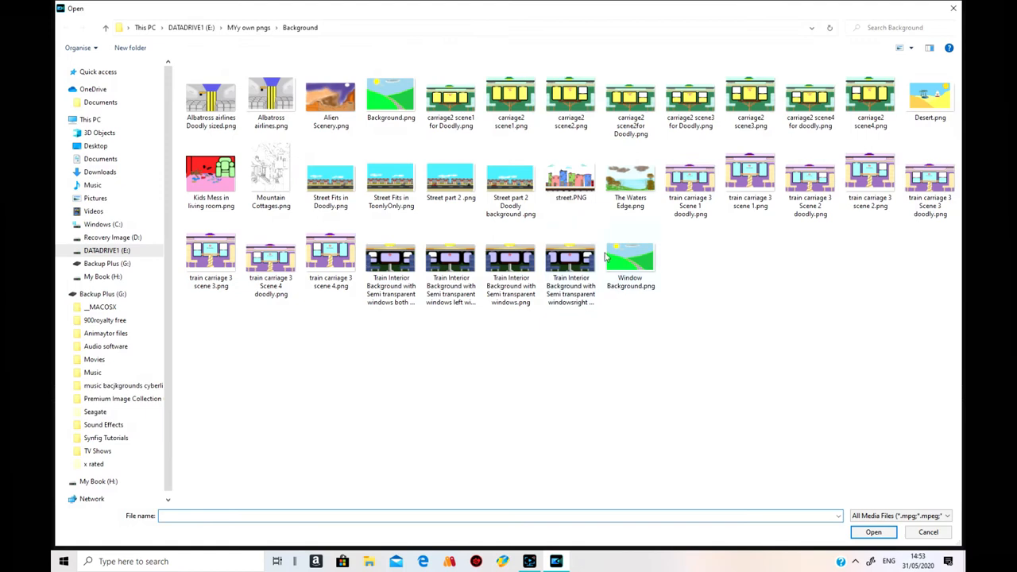
Import Part3.mp4 from the Desktop Videos folder into the media library.
click(95, 145)
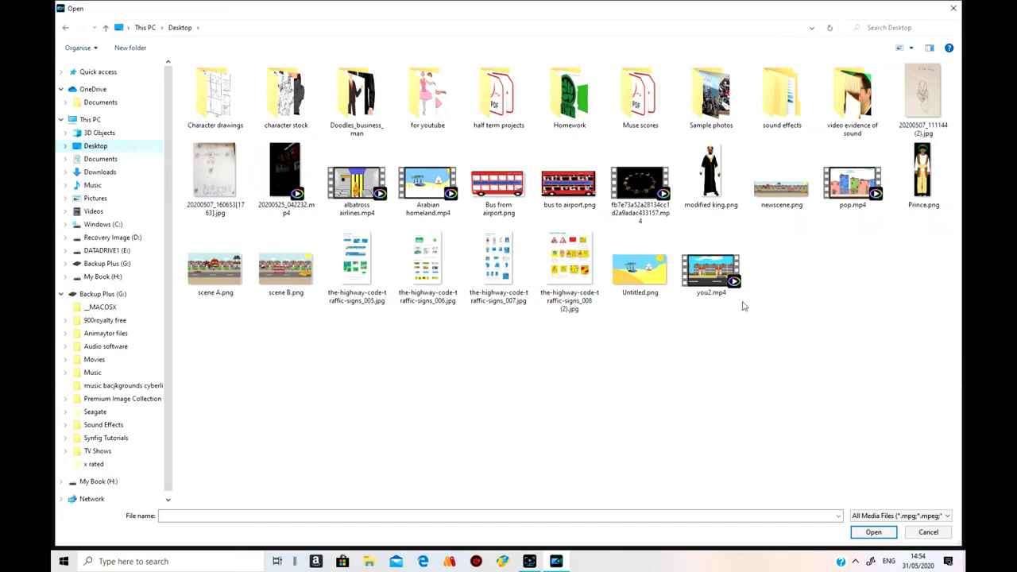
mouse_move(724, 332)
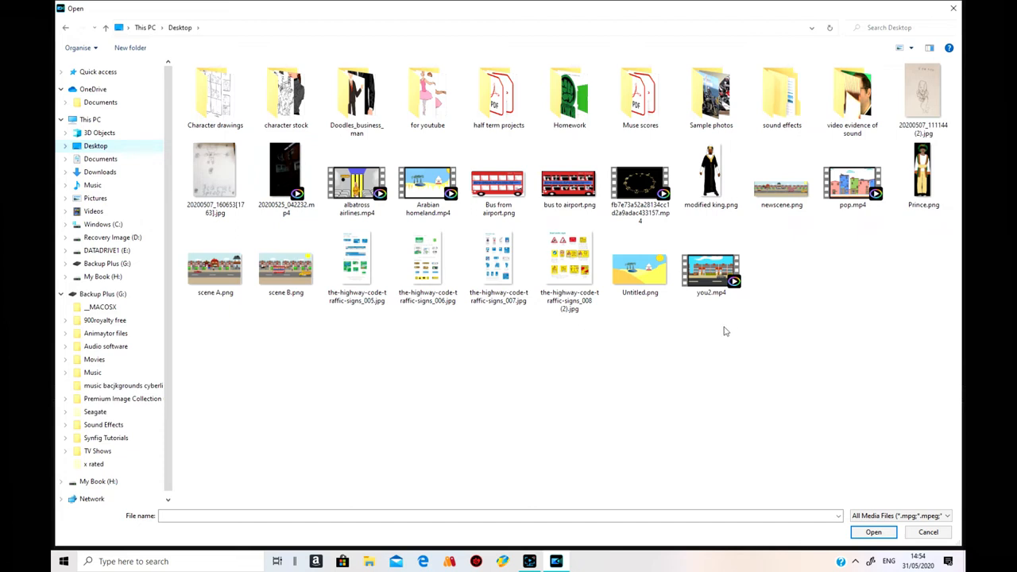
mouse_move(819, 259)
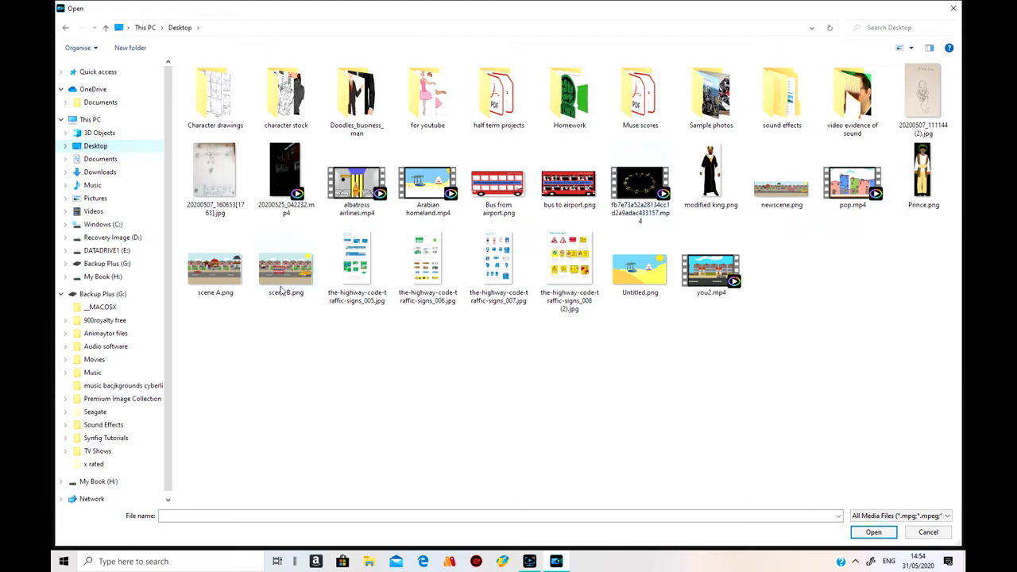
click(94, 211)
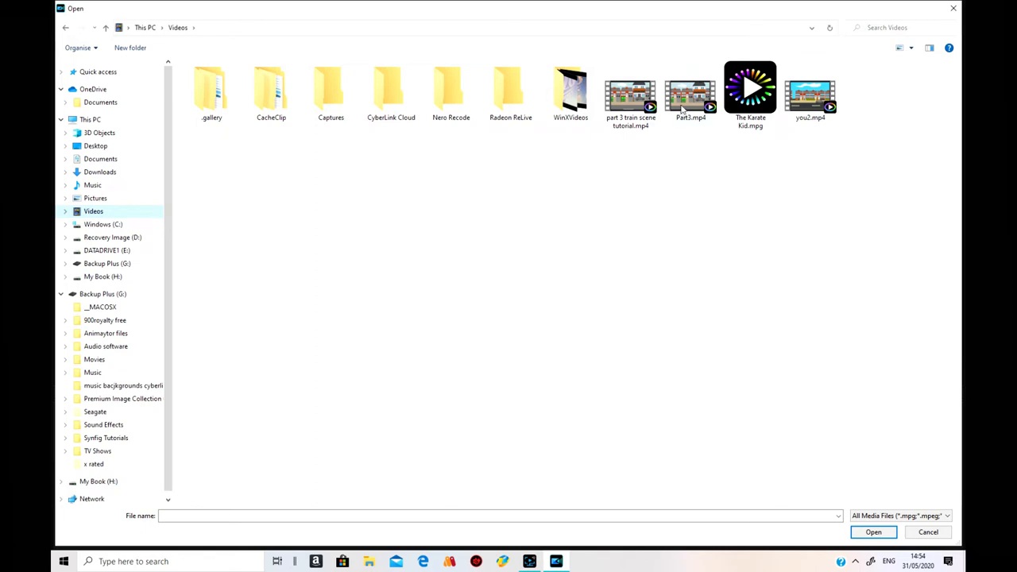
click(874, 531)
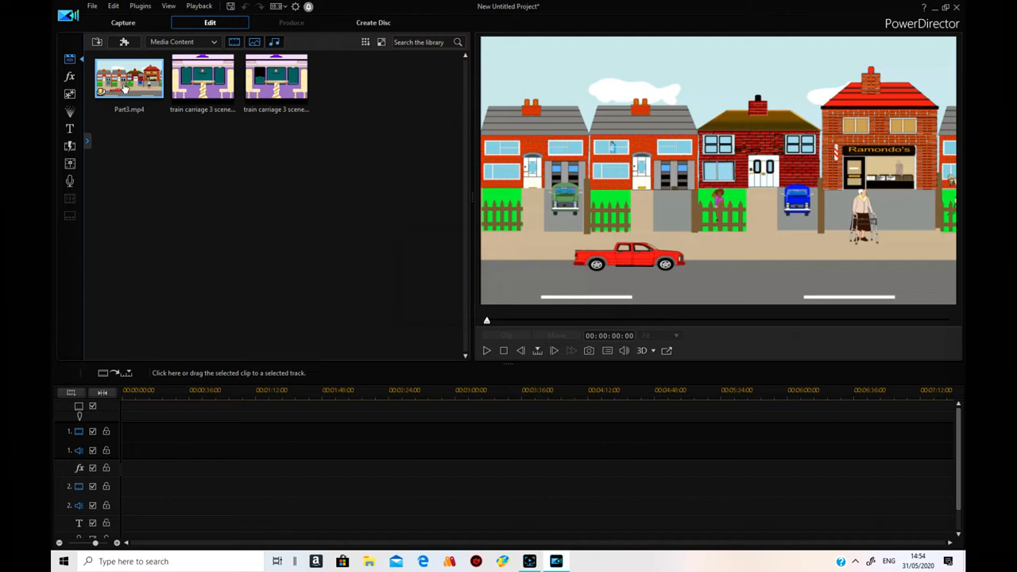
Place Part3.mp4 on track 1 and the scene 1 carriage image on track 2, reaching its clip options.
drag(129, 77, 133, 431)
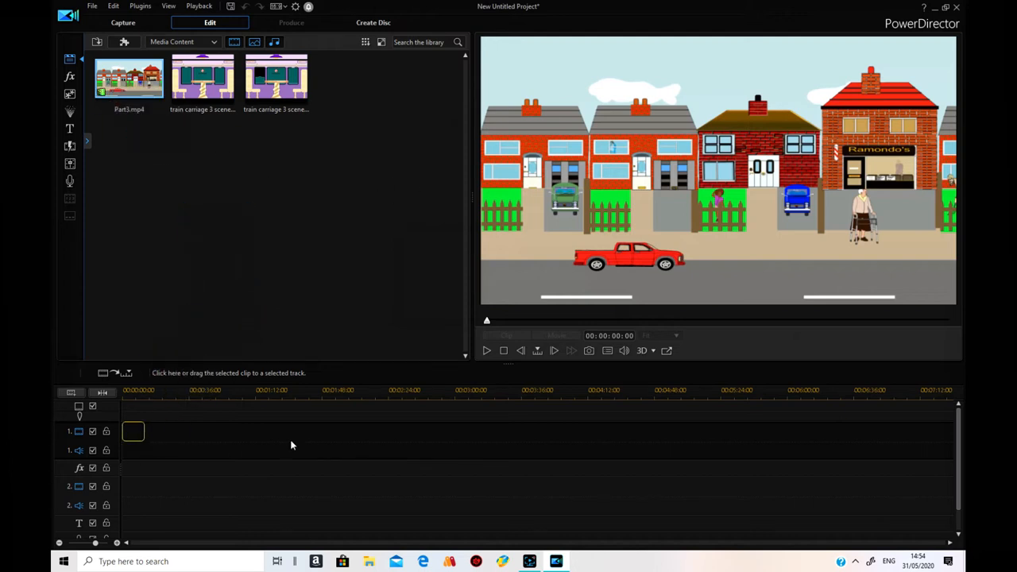
click(132, 432)
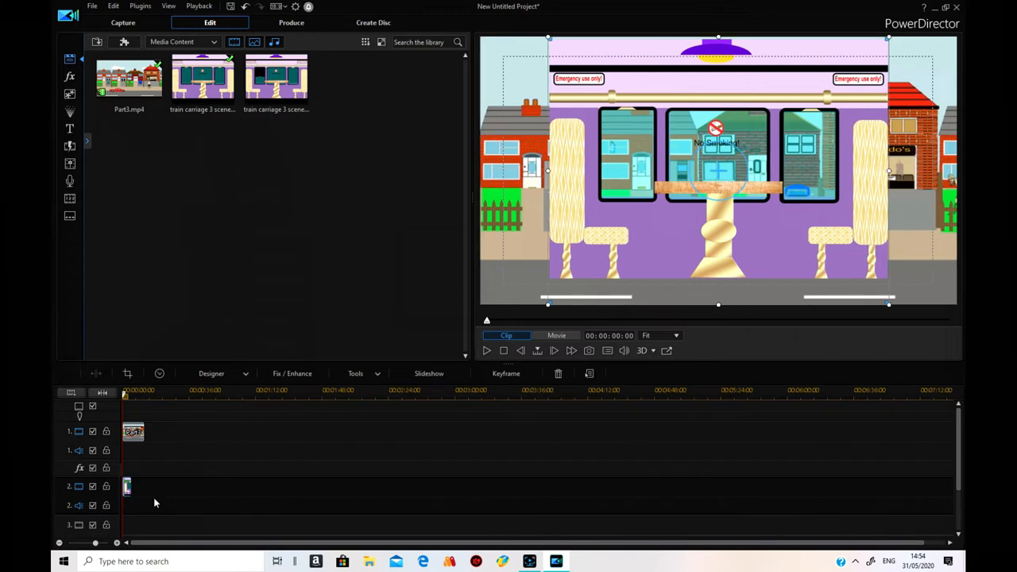
right_click(127, 488)
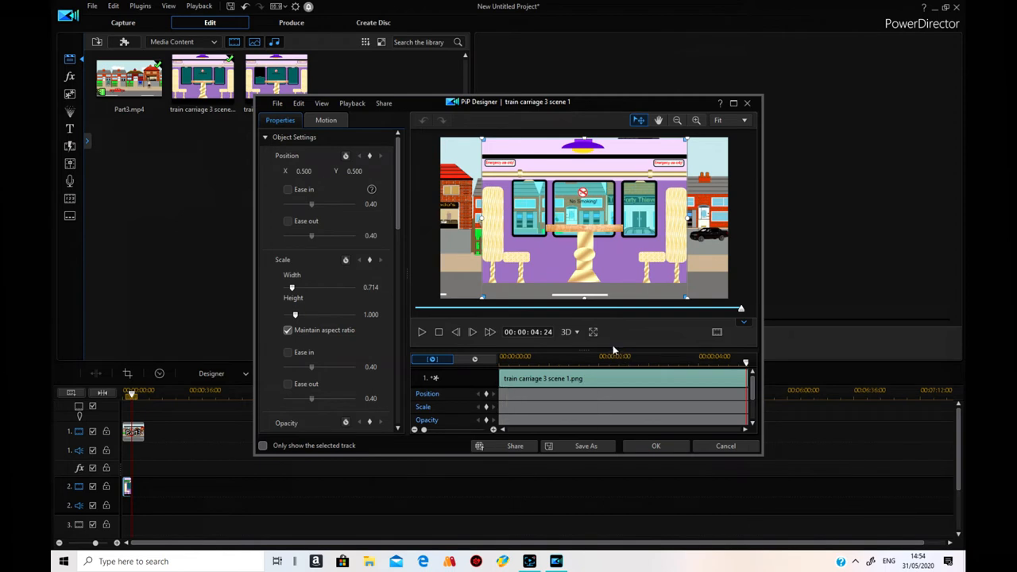
Untick Maintain aspect ratio, set width 1.000, height 1.125, Y 0.549, and apply.
click(288, 330)
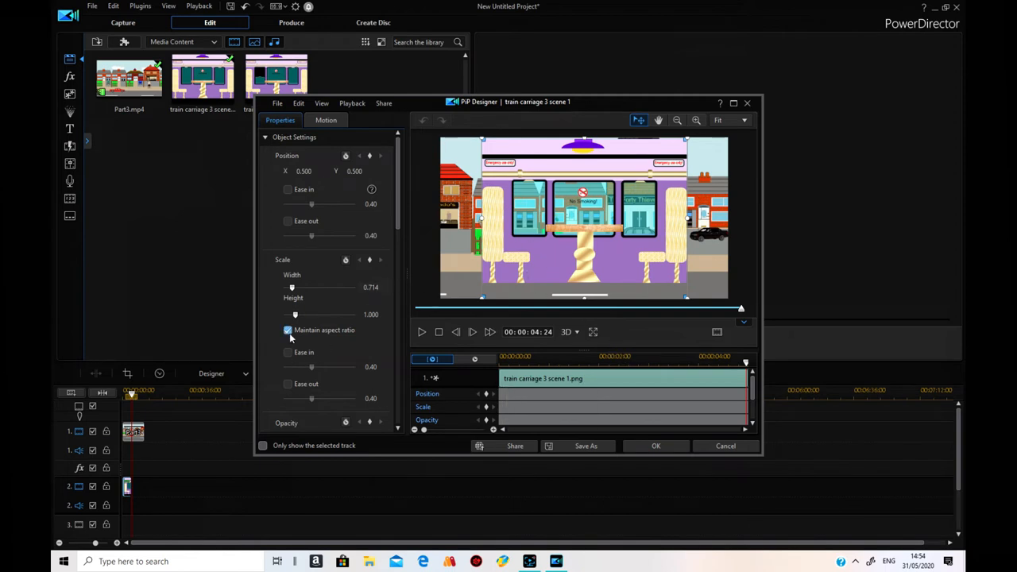
click(288, 330)
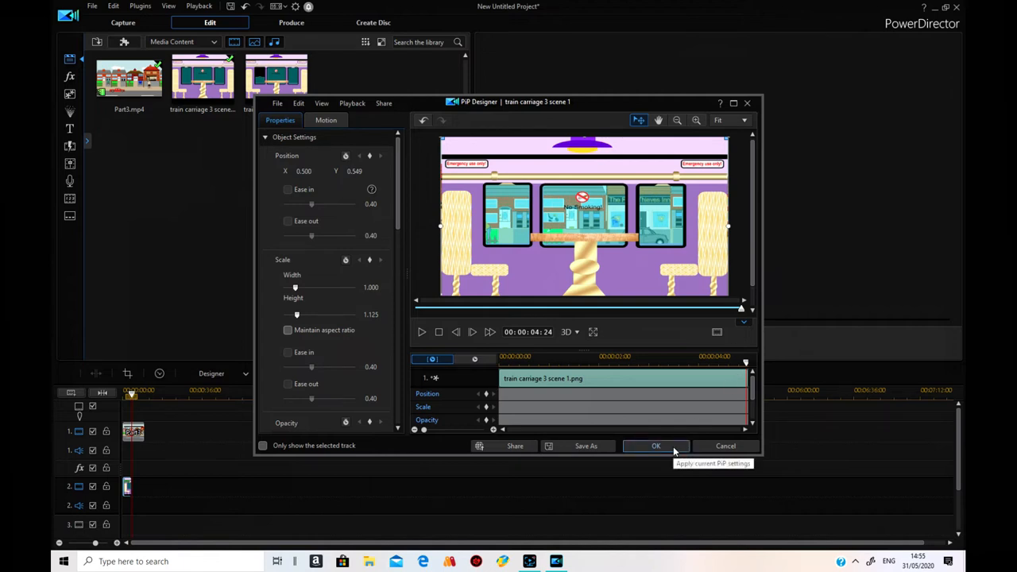
click(656, 446)
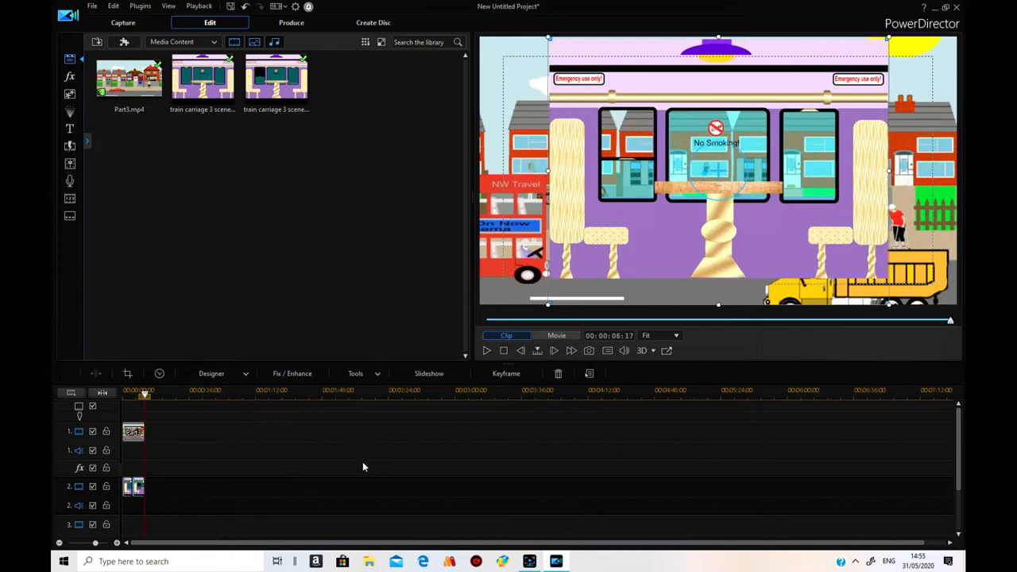
mouse_move(413, 480)
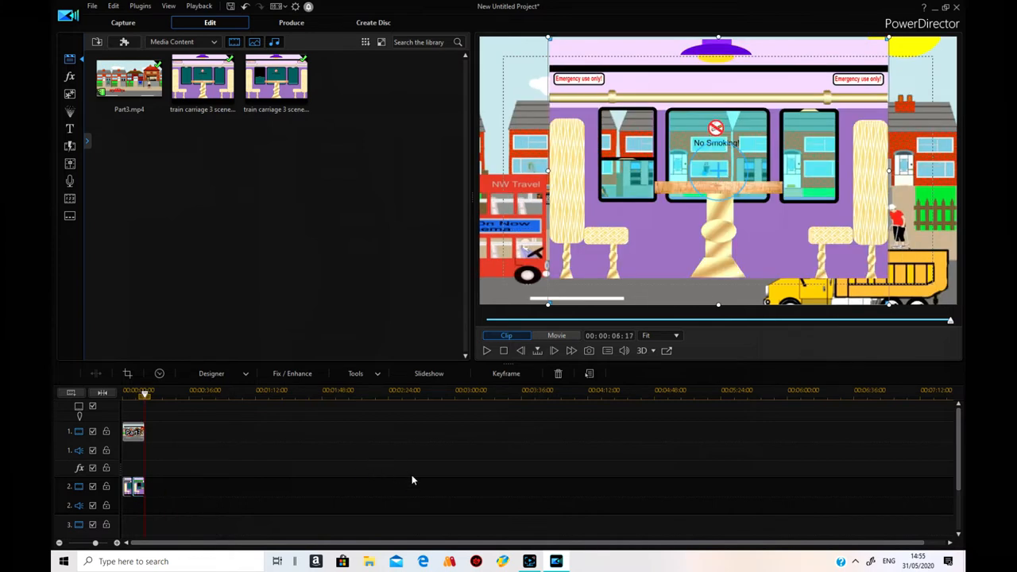
mouse_move(134, 432)
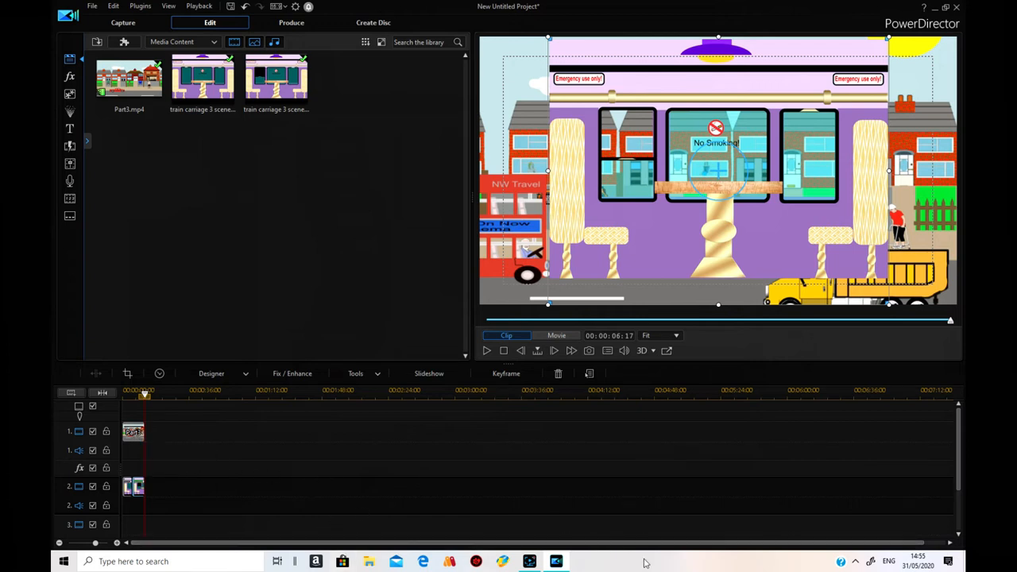
Scroll the timeline down to reach video track 3 for the scene 4 carriage image.
scroll(down, 3)
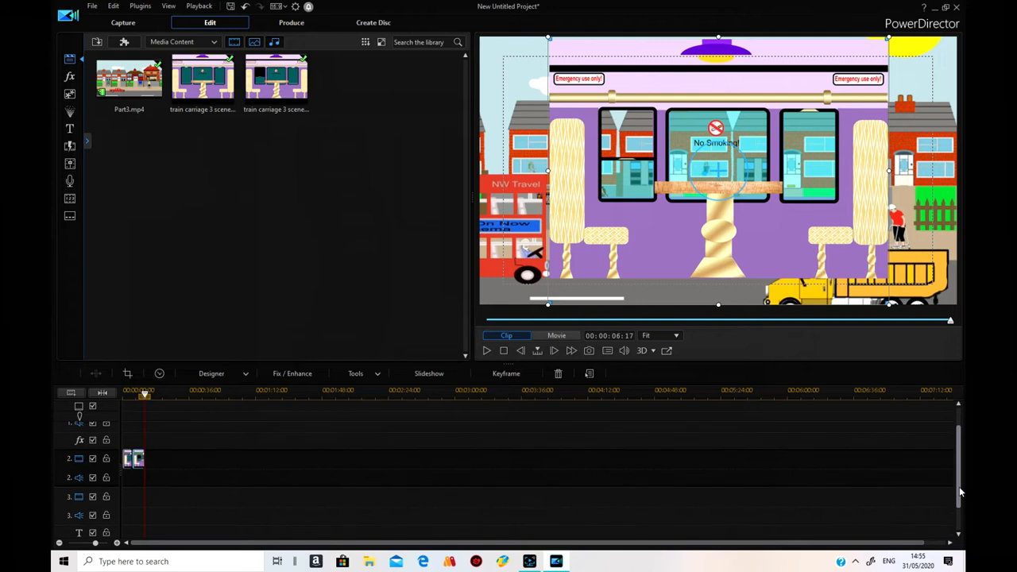
mouse_move(139, 461)
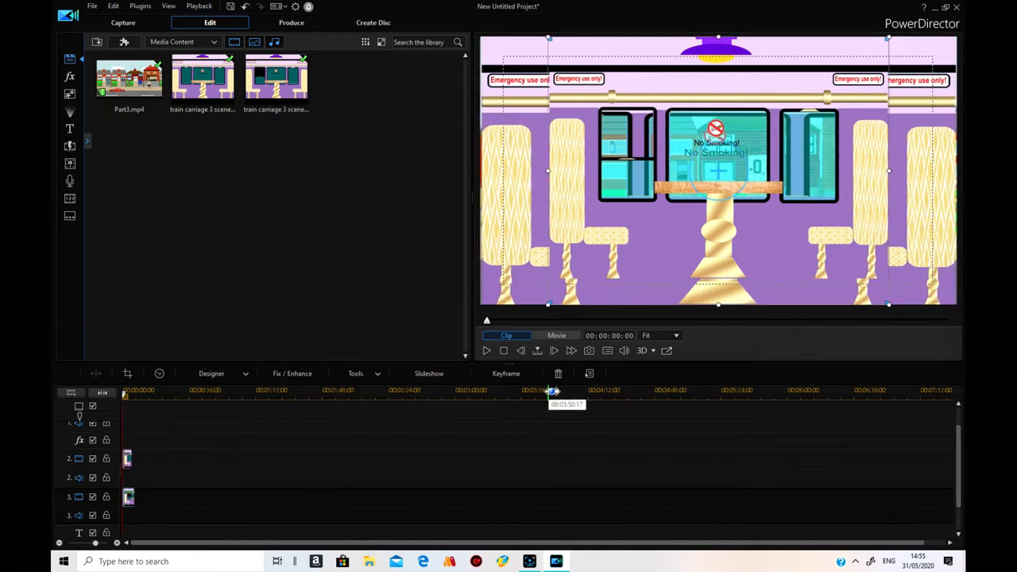
mouse_move(548, 173)
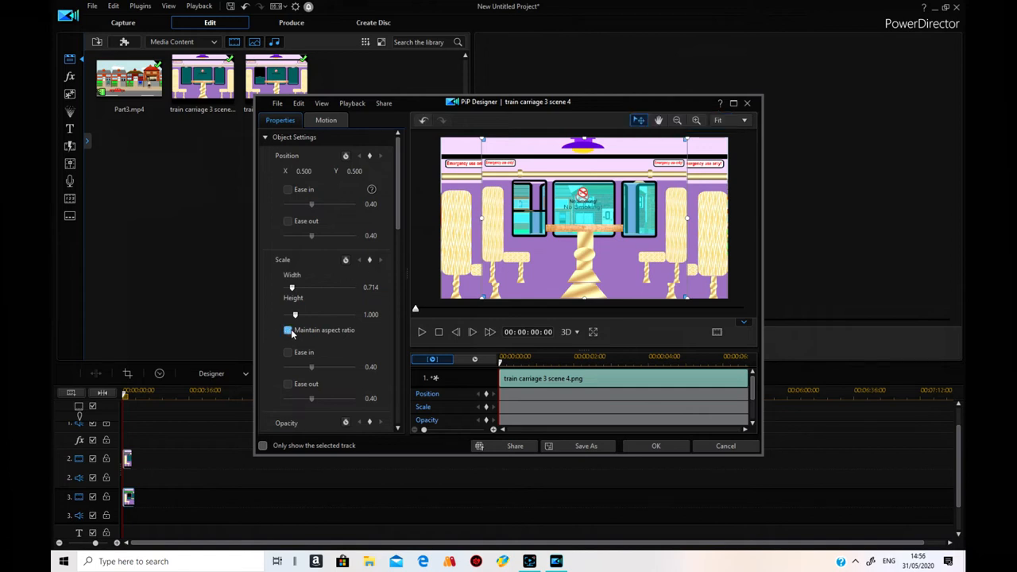
Unlock the scene 4 carriage image's aspect ratio and stretch its height to 1.145.
click(288, 330)
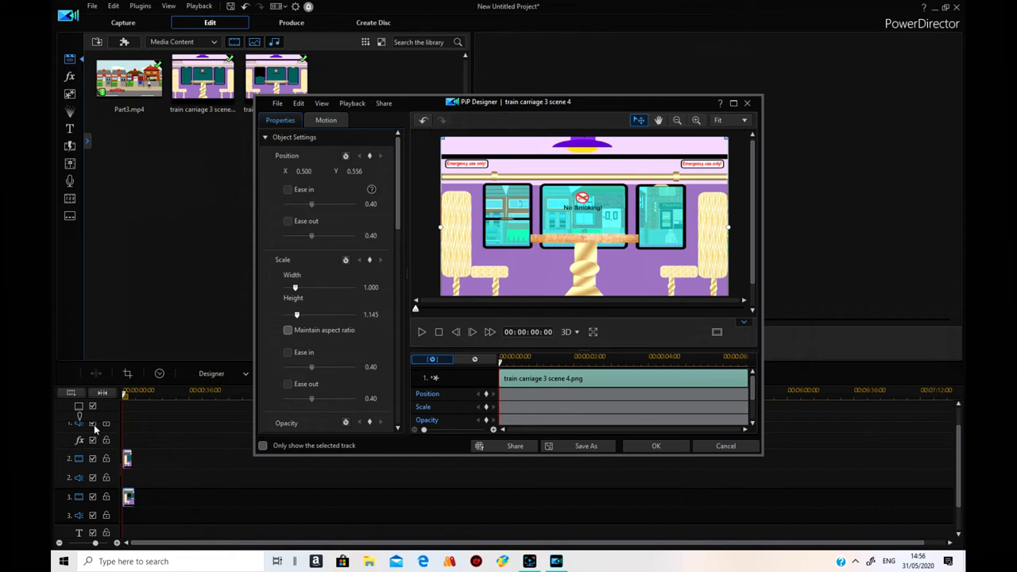
mouse_move(673, 458)
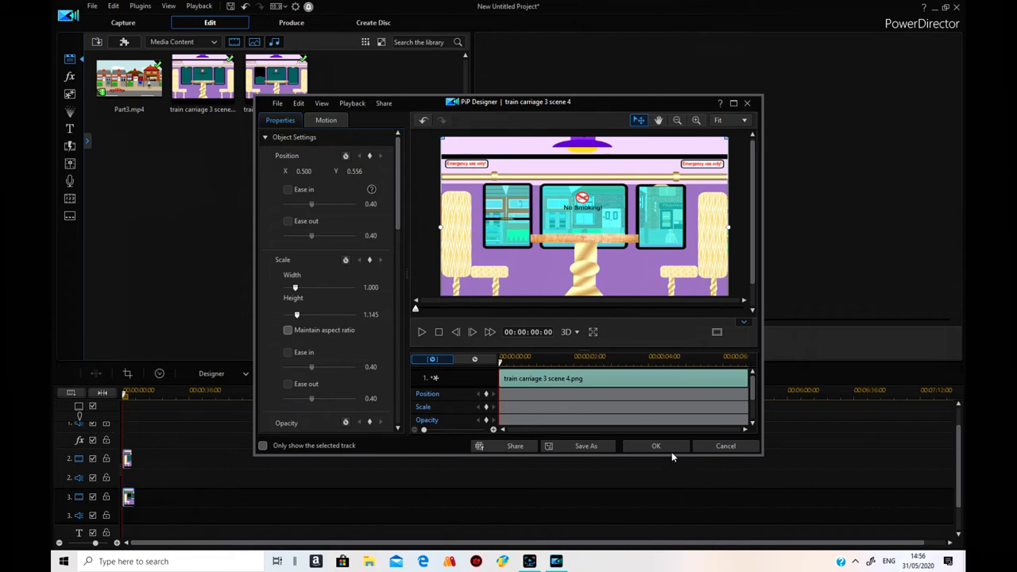
click(655, 446)
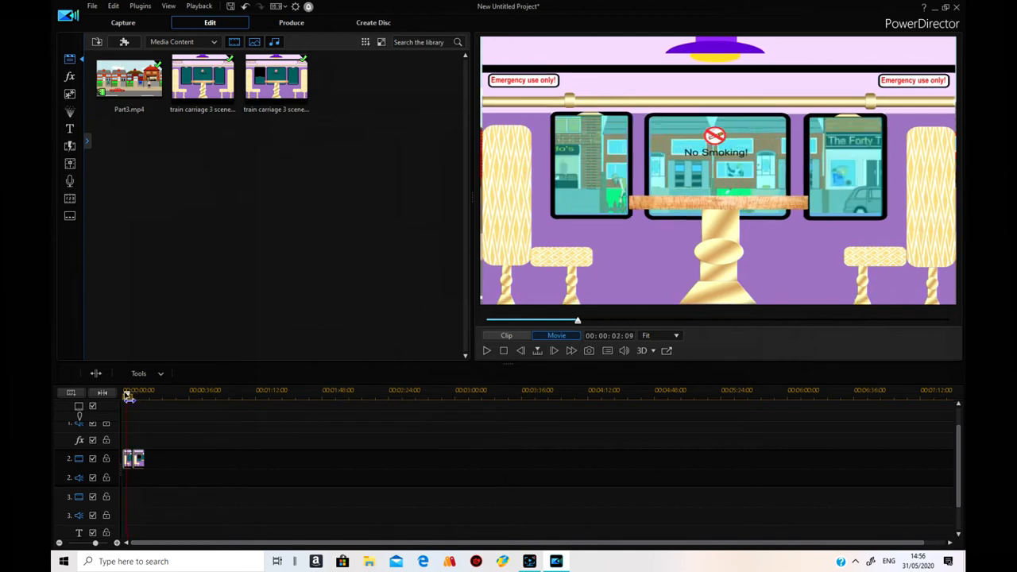
click(134, 459)
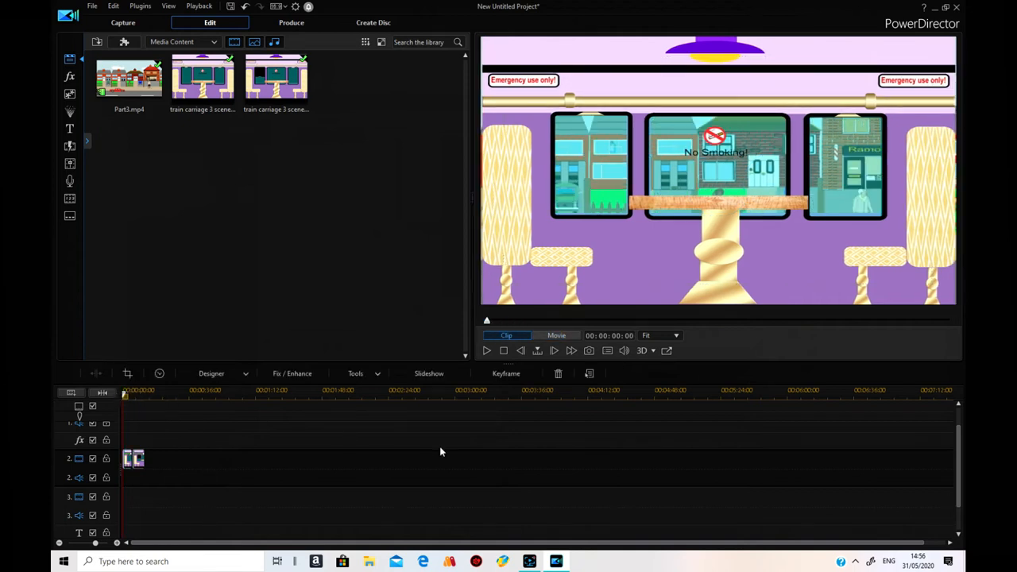
click(716, 183)
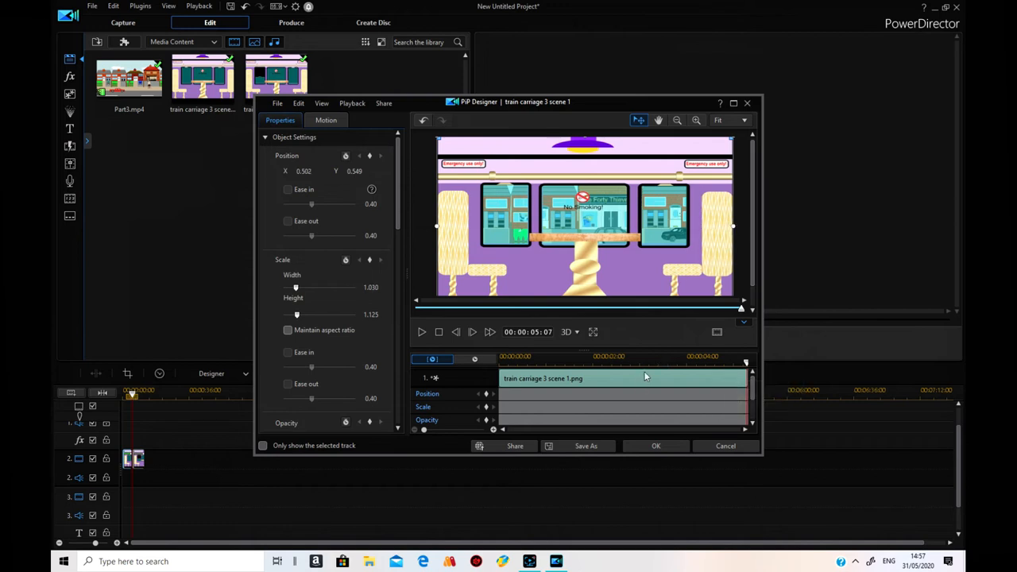
Apply width 1.030 and height 1.125 to the scene 1 carriage image.
click(656, 446)
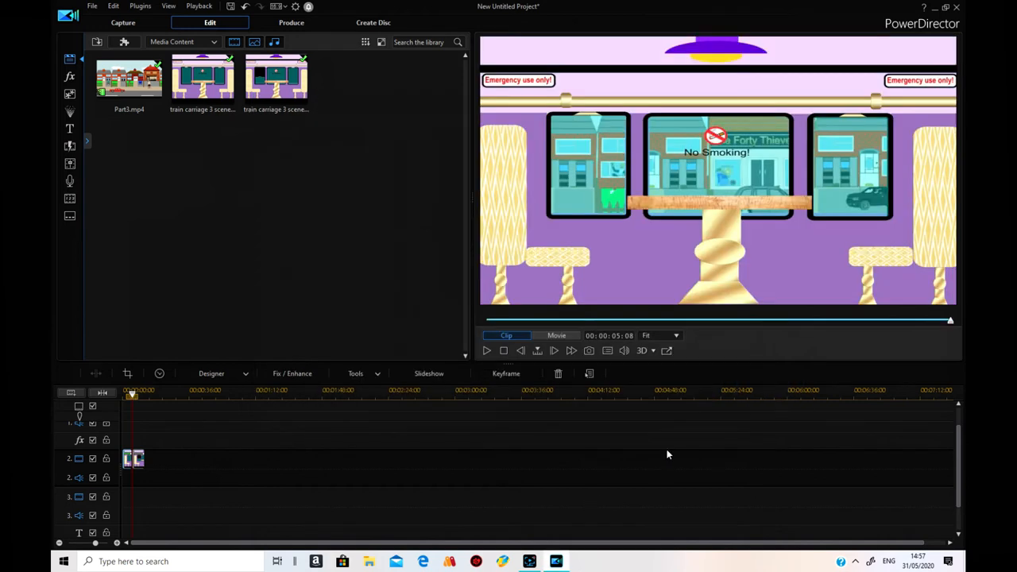
click(133, 459)
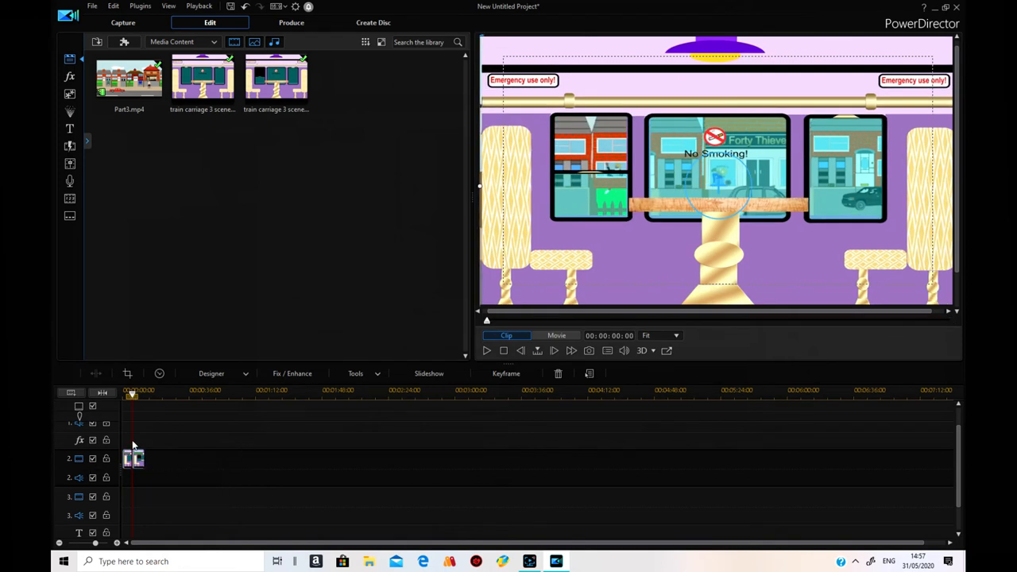
Play the movie and reopen the scene 4 carriage clip's PiP Designer for a width of 1.030.
click(557, 334)
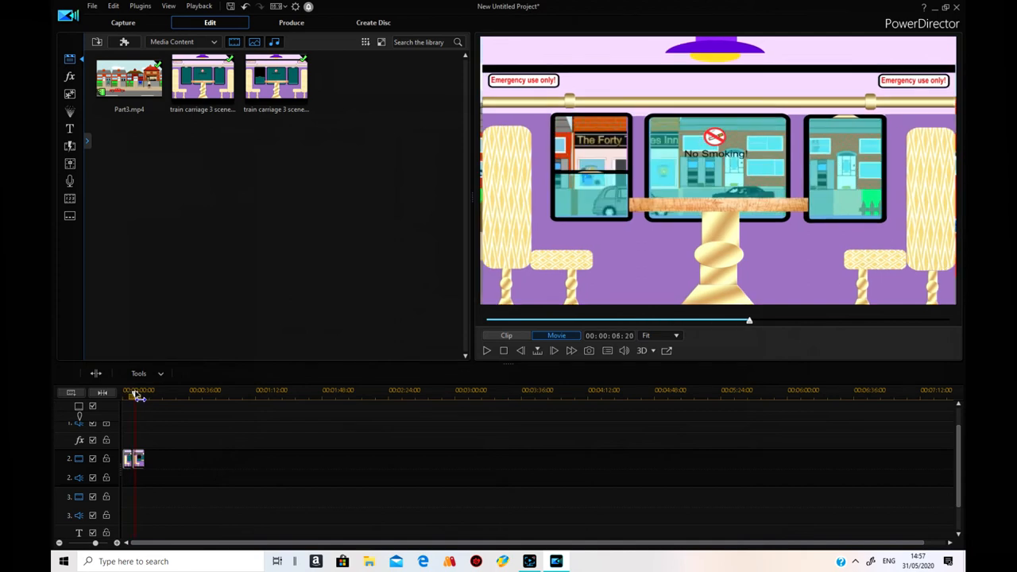
right_click(132, 459)
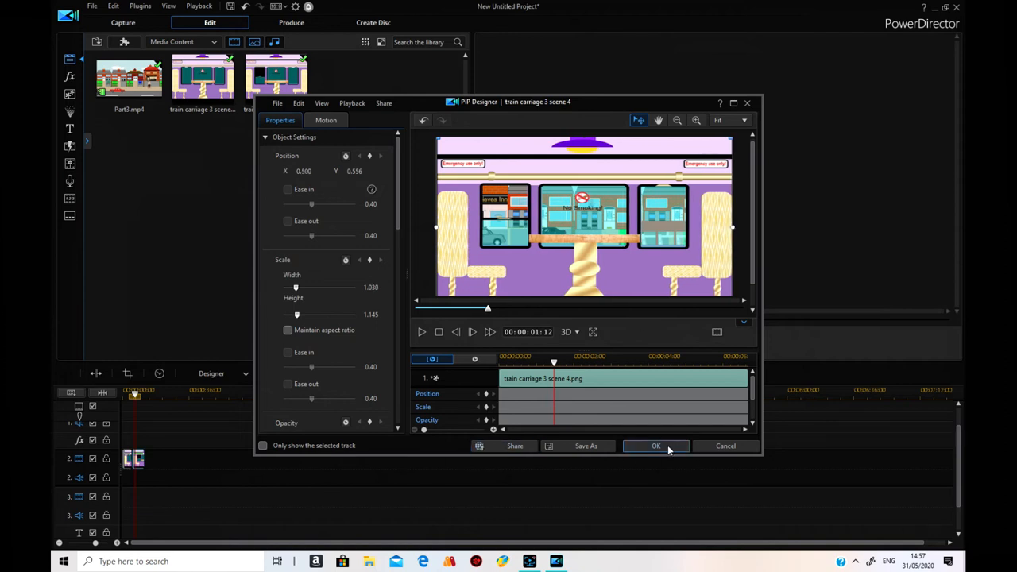
Apply the 1.030 width, then move the scene 4 carriage image to Y position 0.546.
click(656, 446)
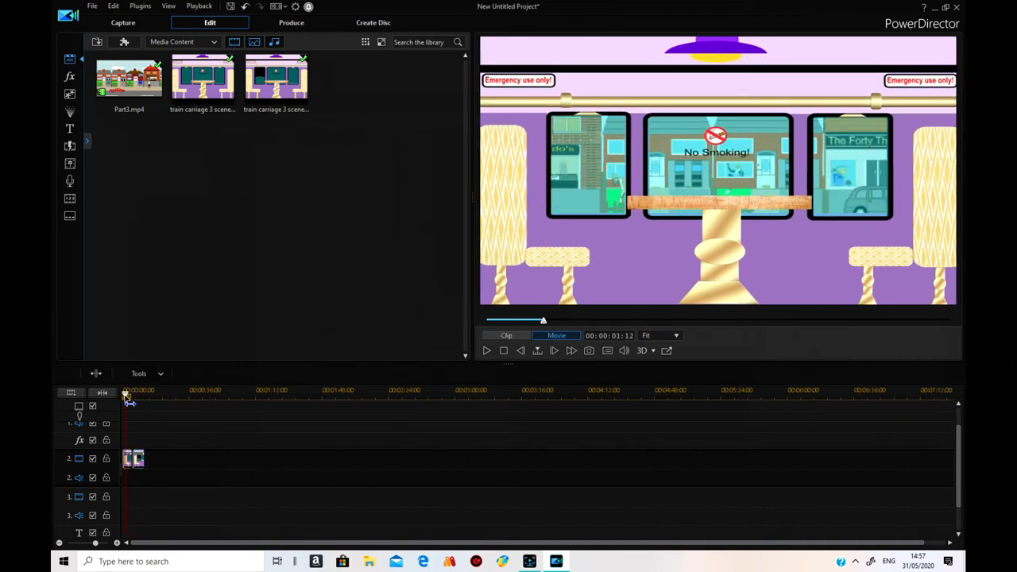
drag(126, 395, 137, 395)
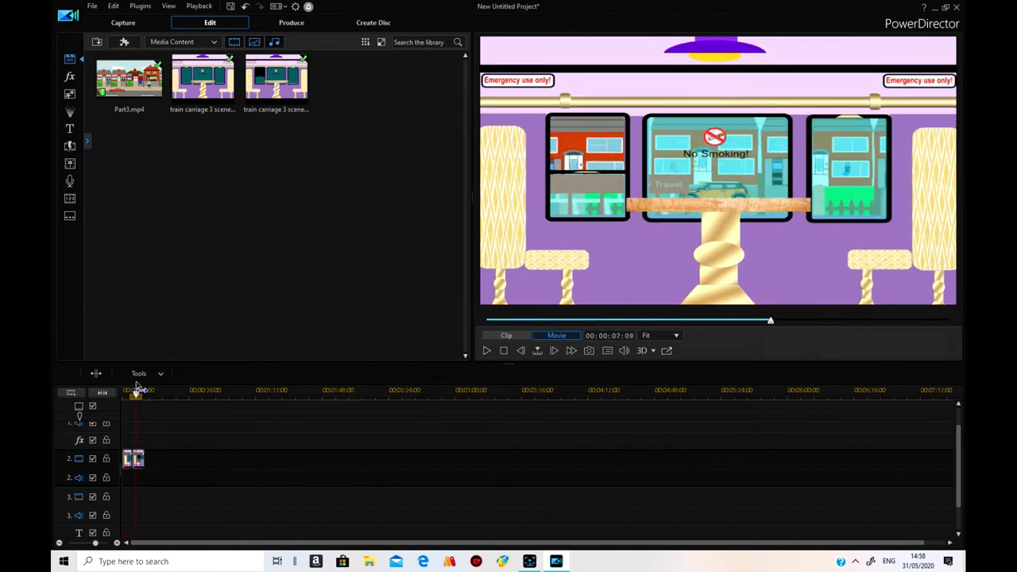
click(134, 459)
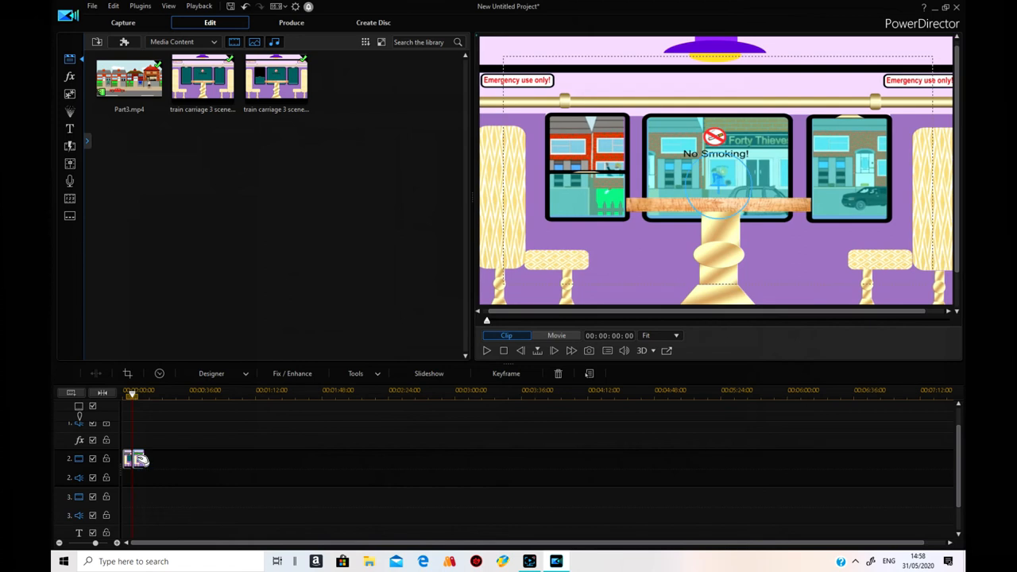
mouse_move(142, 461)
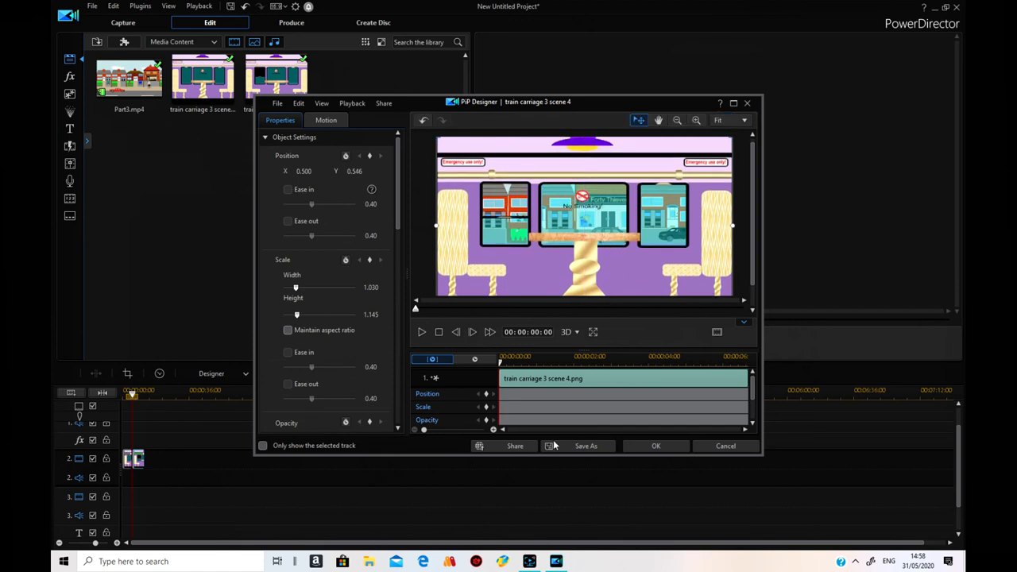
click(655, 446)
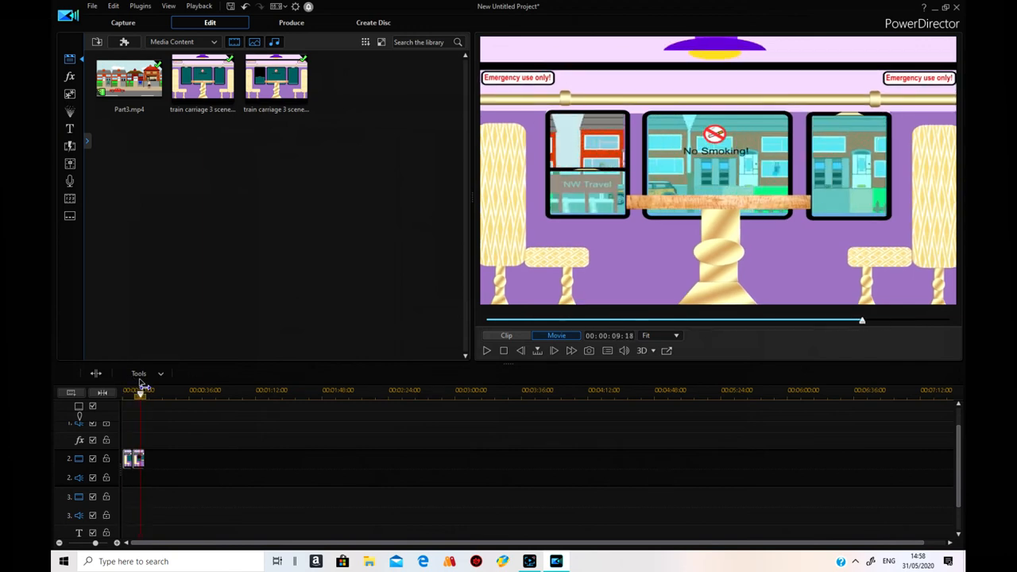
Resize the scene 4 carriage image to height 1.128 at Y 0.547 and apply it.
click(133, 458)
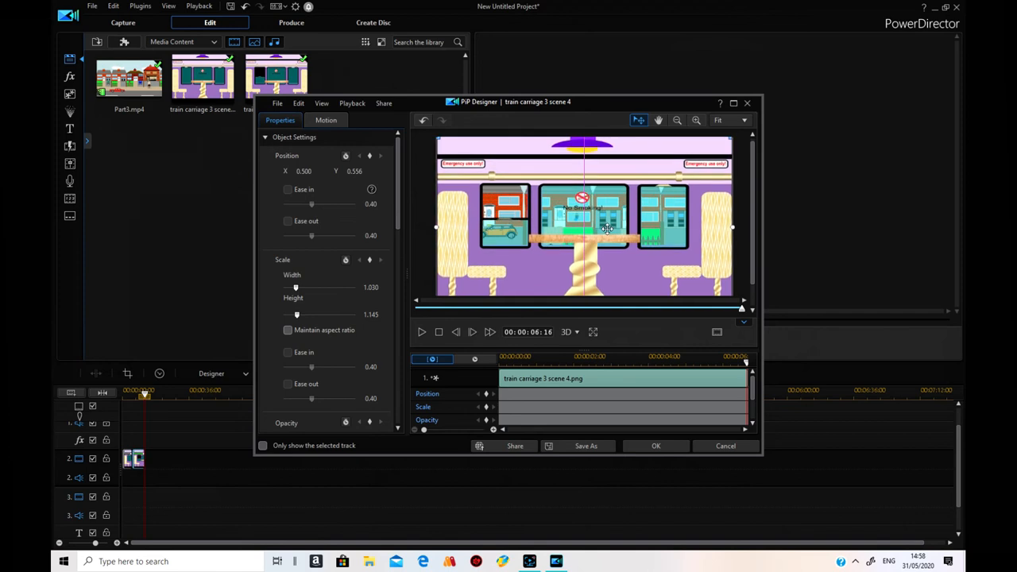
drag(606, 230, 658, 260)
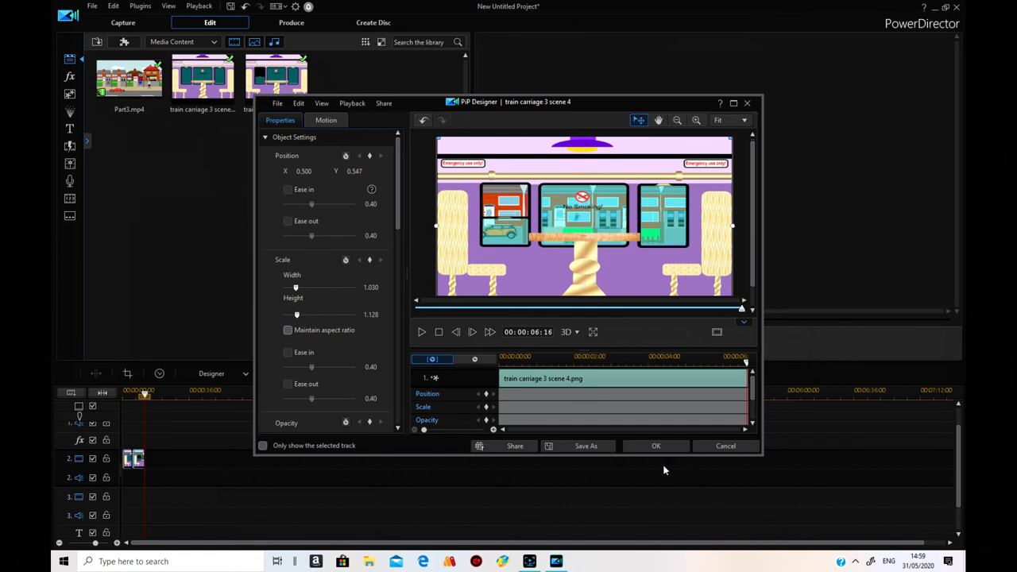
click(655, 446)
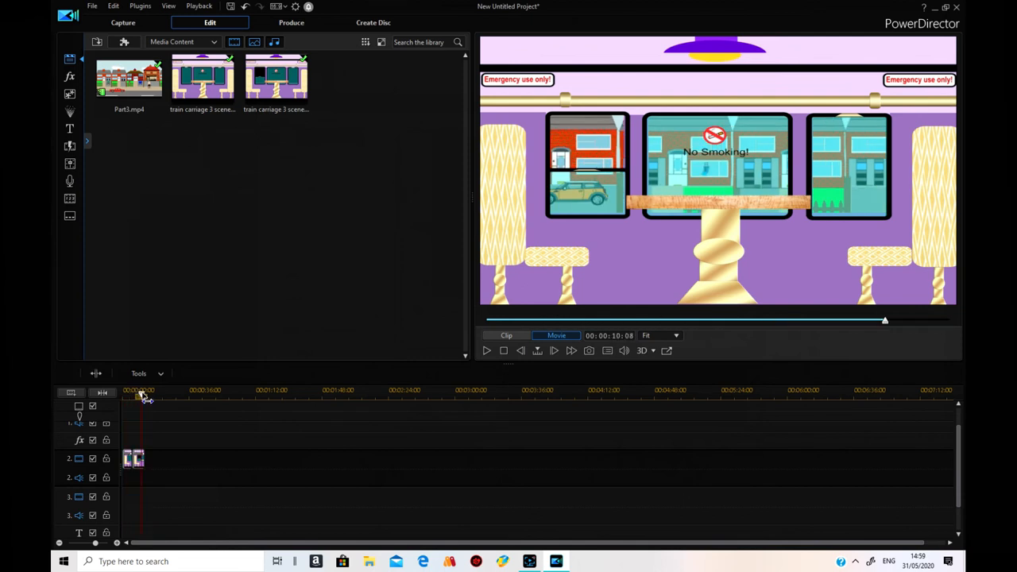
Stop playback and open the Part3 street video's PiP Designer on track 1.
click(134, 458)
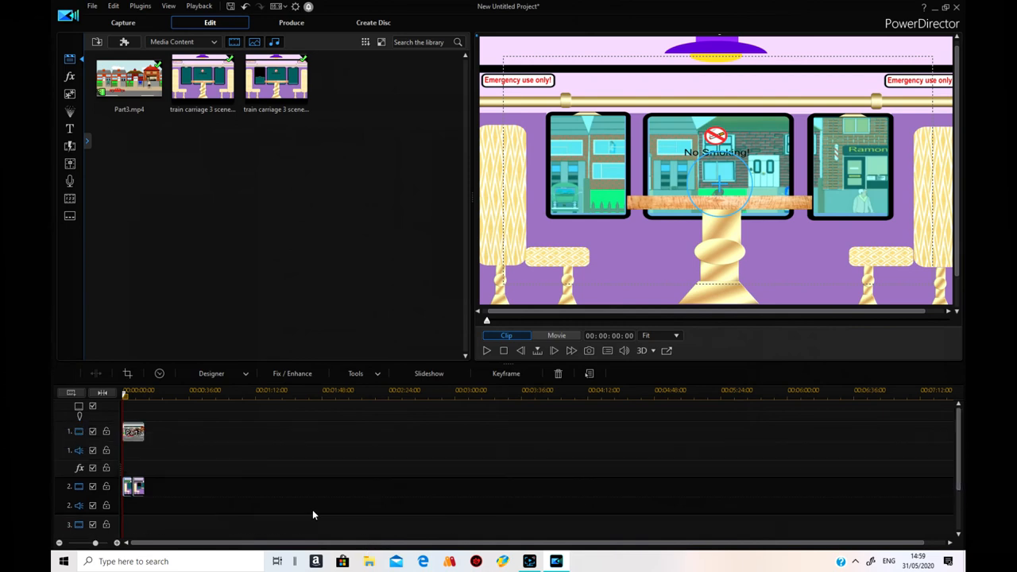
right_click(133, 432)
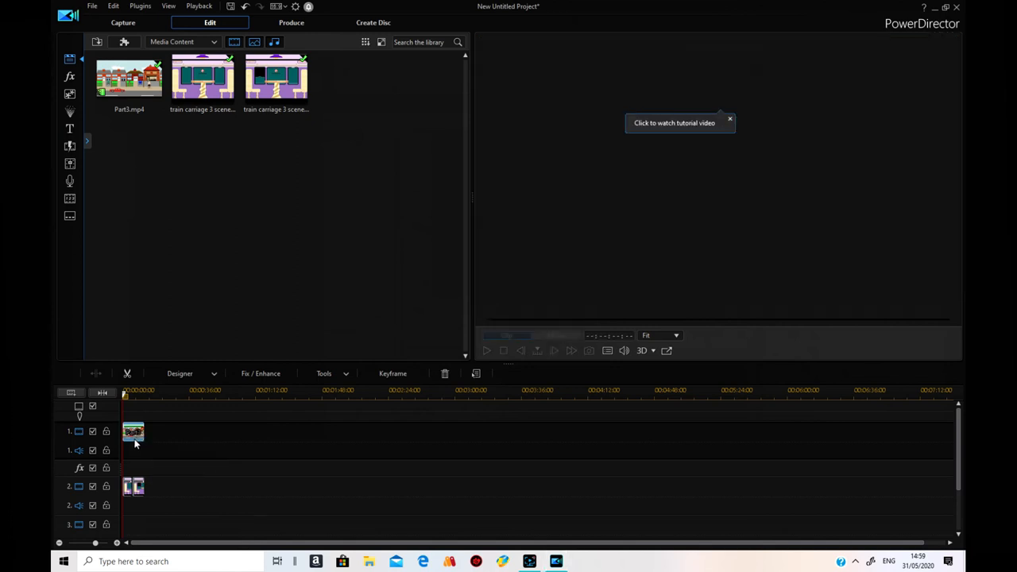
double_click(134, 432)
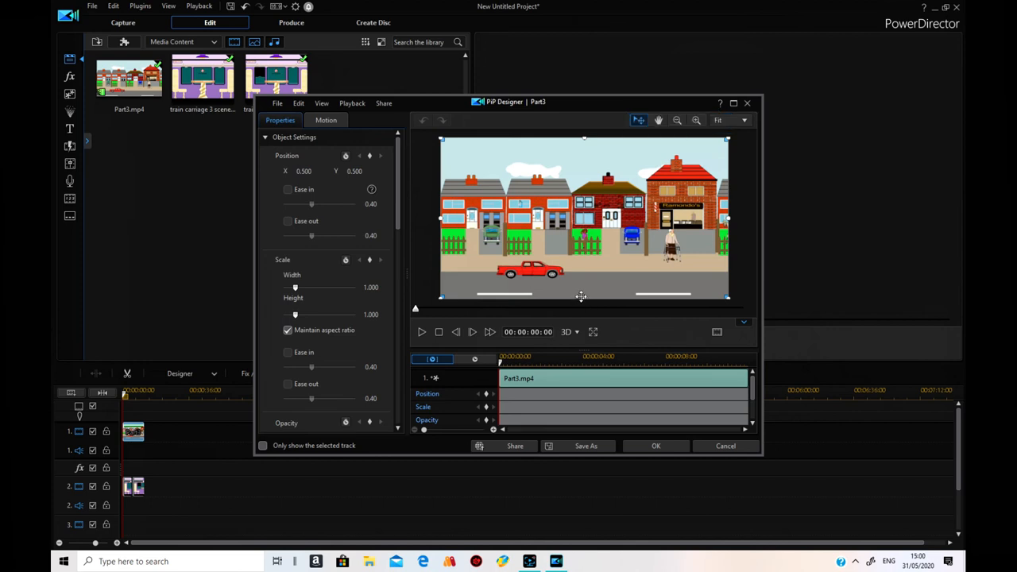
Shrink the Part3 street video to width 0.727, height 0.409 at Y 0.475 behind the windows.
click(288, 330)
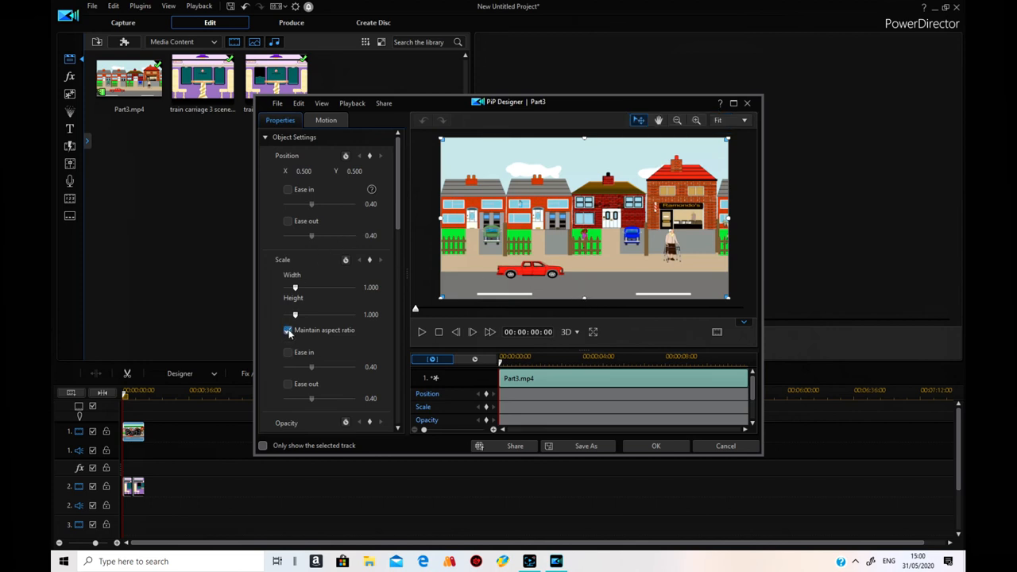
click(288, 330)
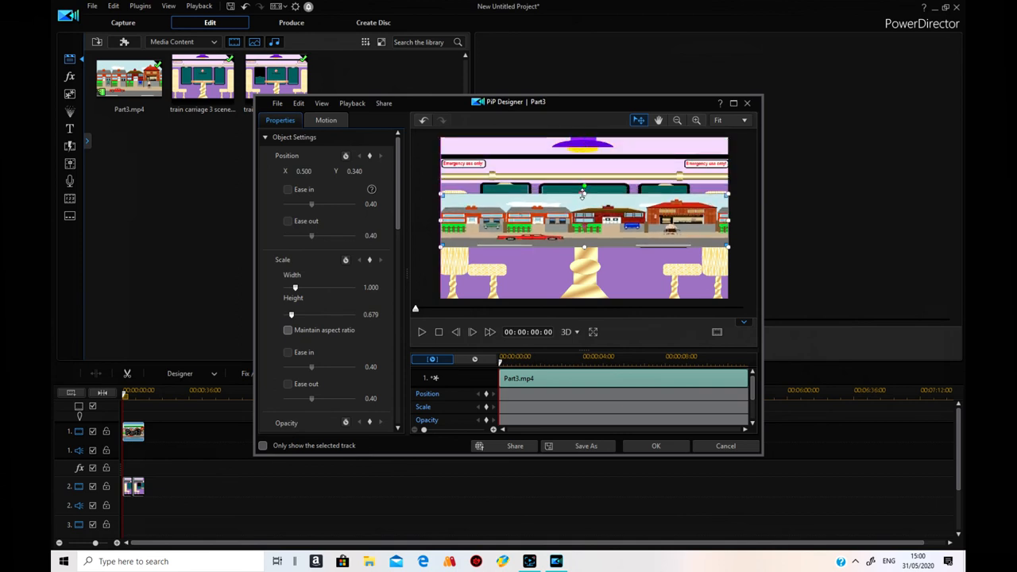
drag(584, 195, 584, 174)
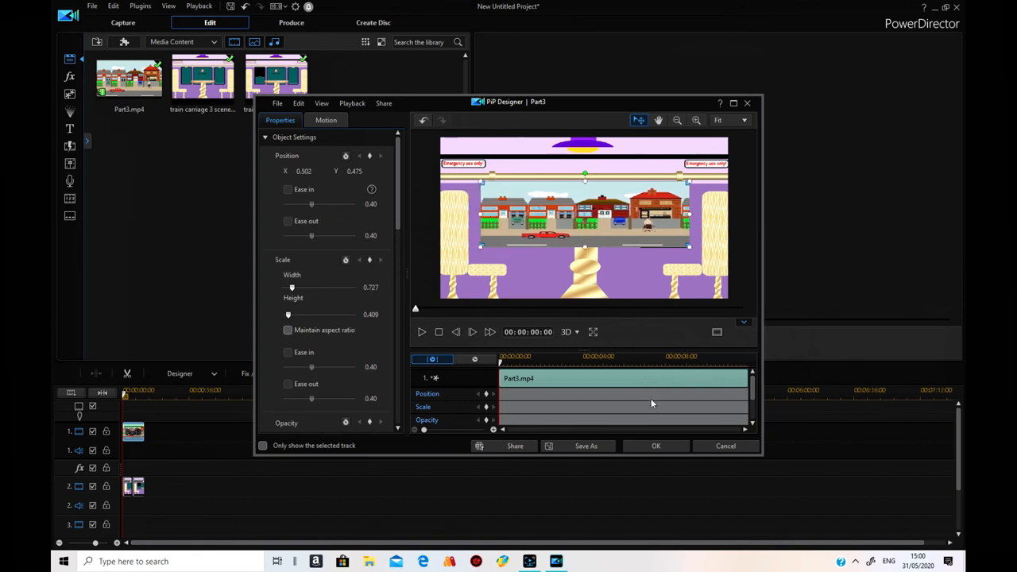
click(656, 446)
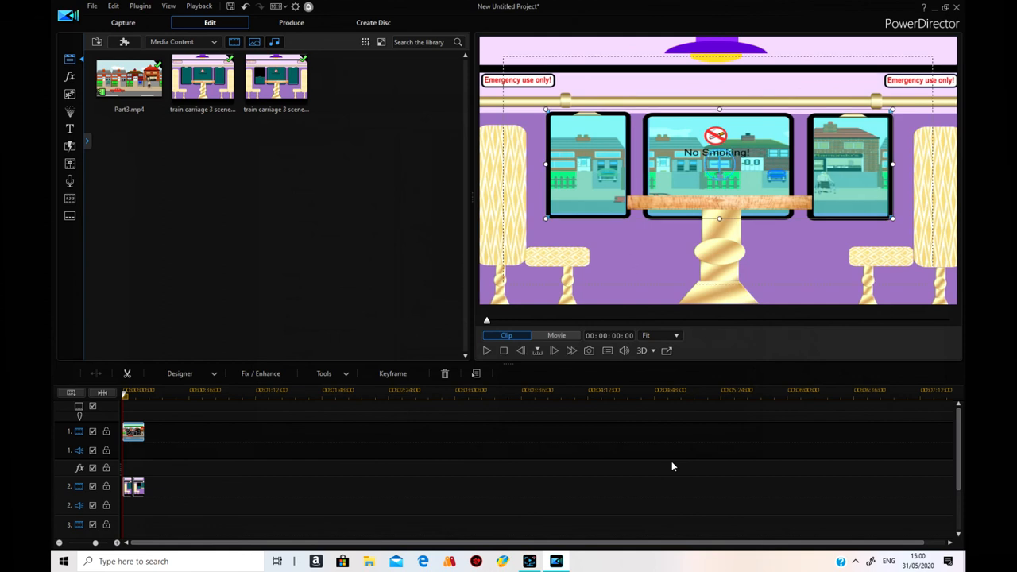
mouse_move(543, 379)
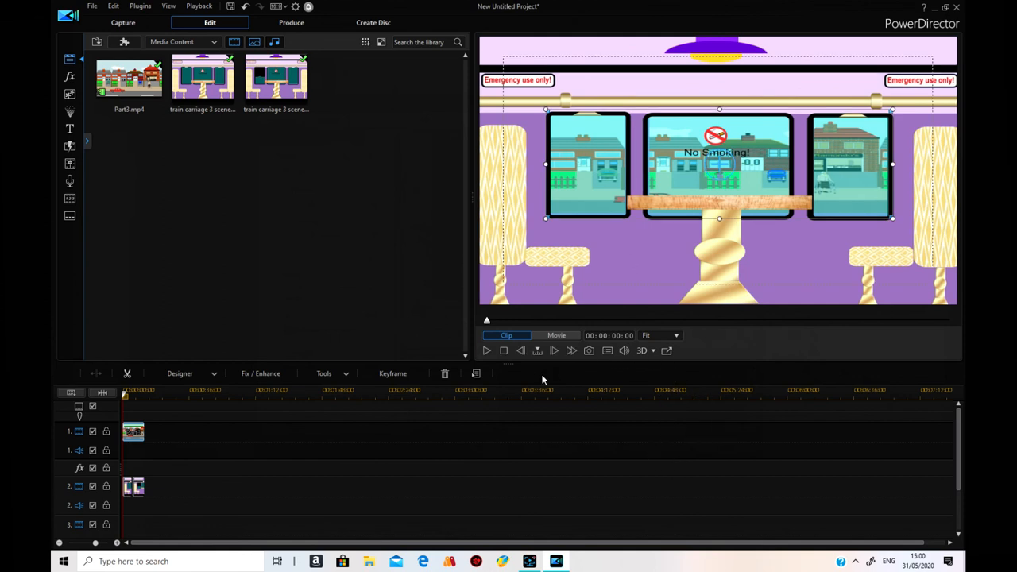
mouse_move(487, 356)
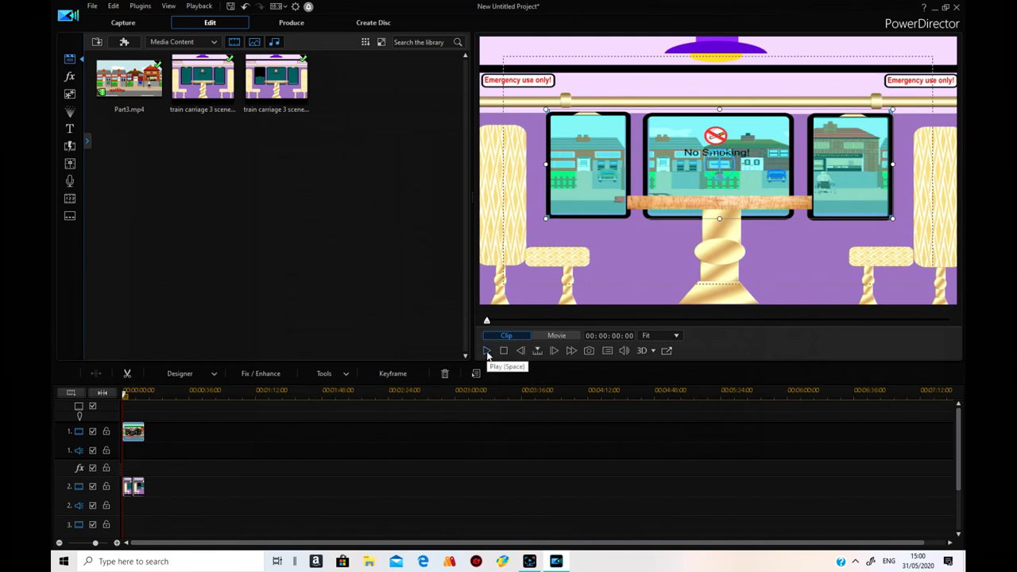
Play the finished movie from the start with the street moving behind the windows.
click(487, 351)
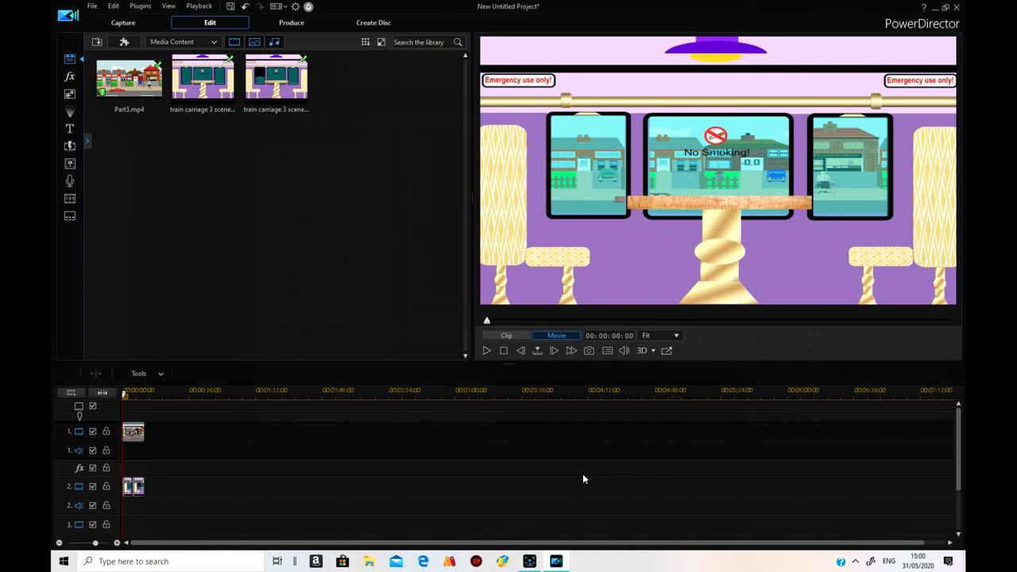
mouse_move(495, 347)
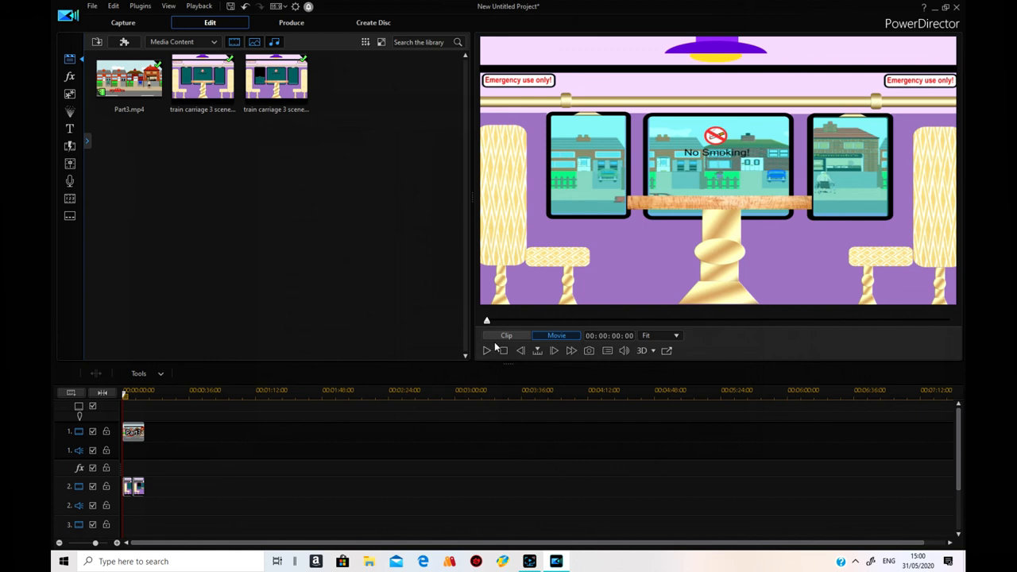
click(486, 351)
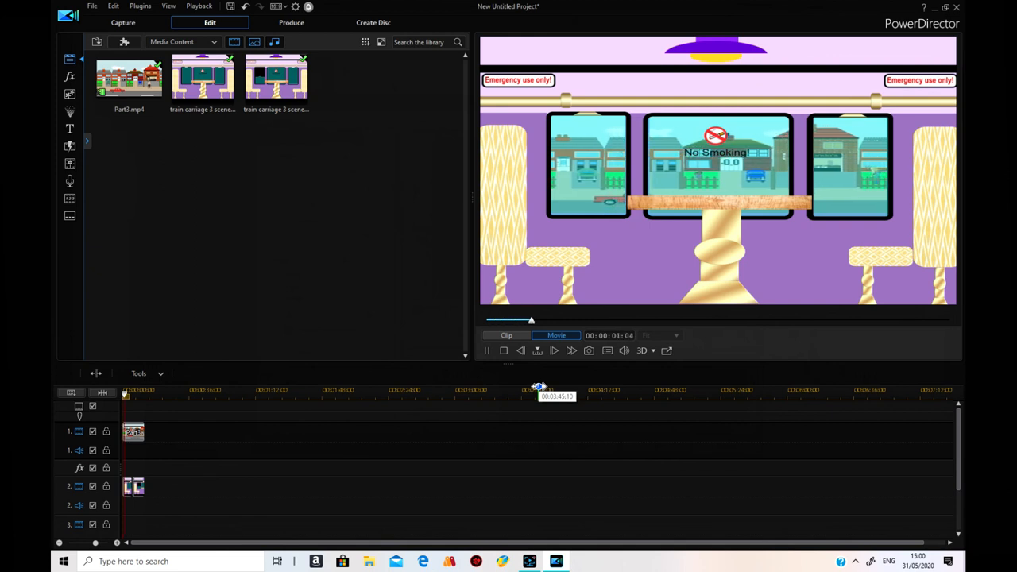